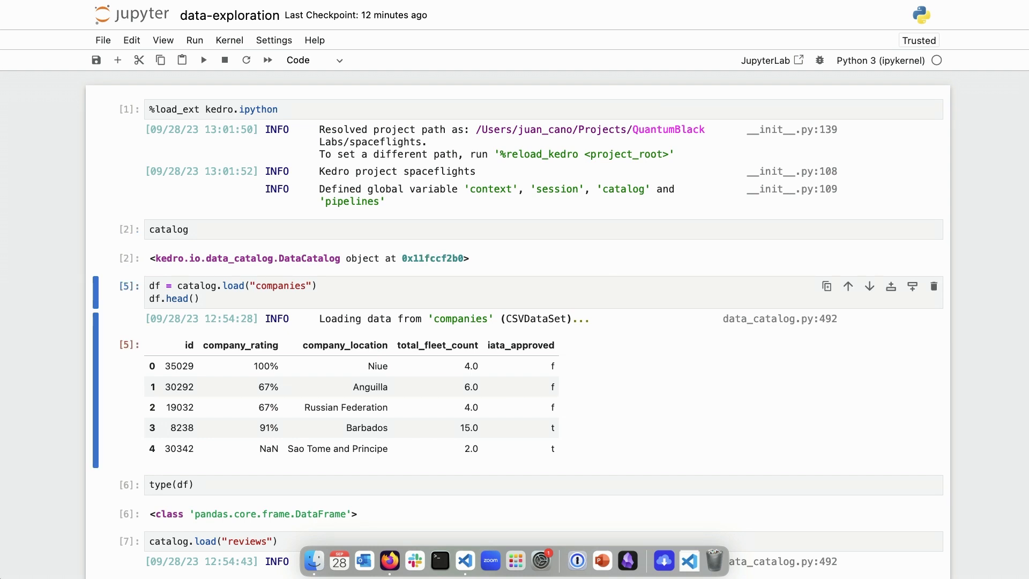
# Rename the loaded dataset variable from df to companies and rerun the cell.
pyautogui.click(201, 299)
pyautogui.write('c')
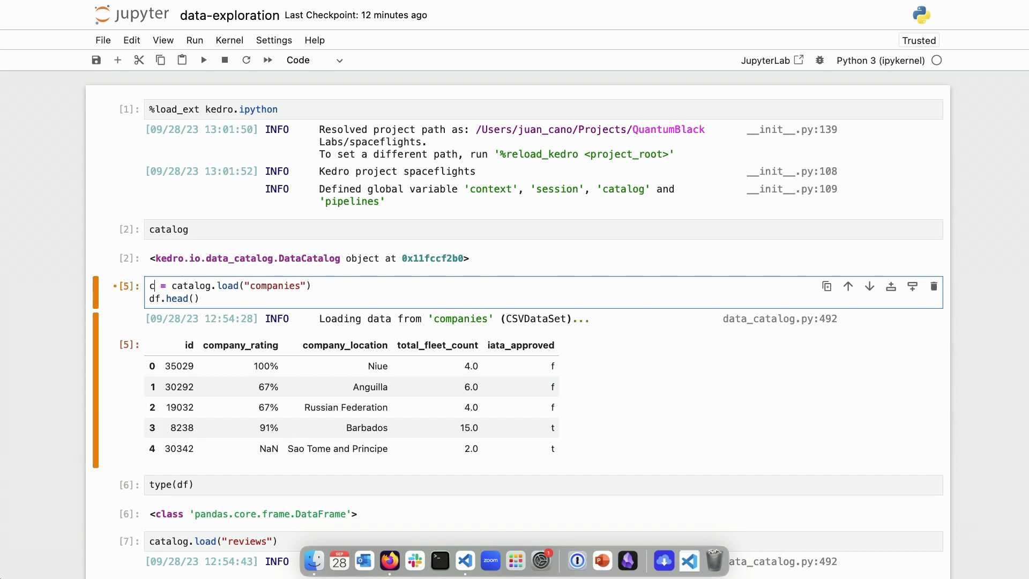
pyautogui.write('ompanies')
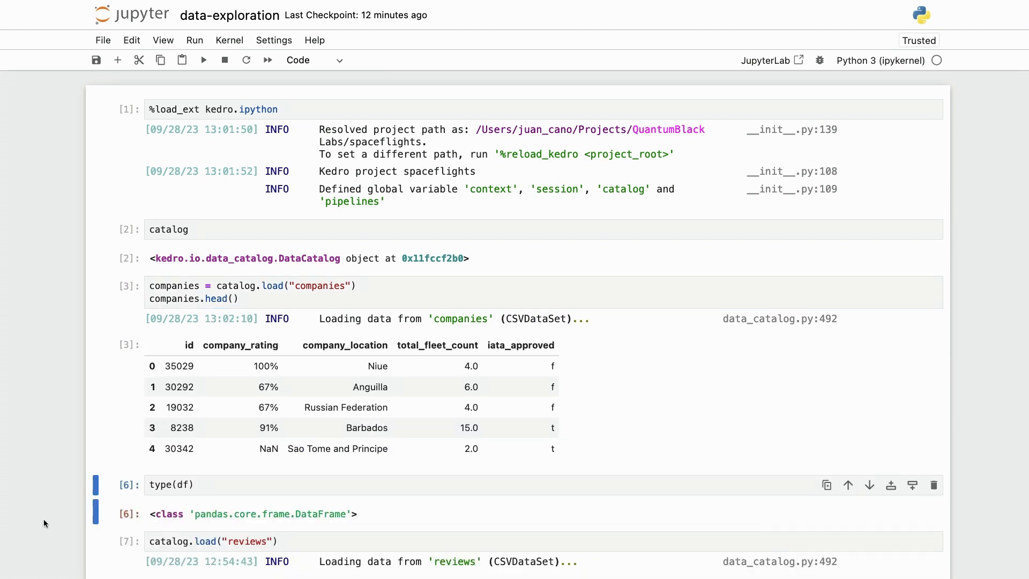
# Run companies.dtypes in a new cell, then add empty cells below.
pyautogui.write('c')
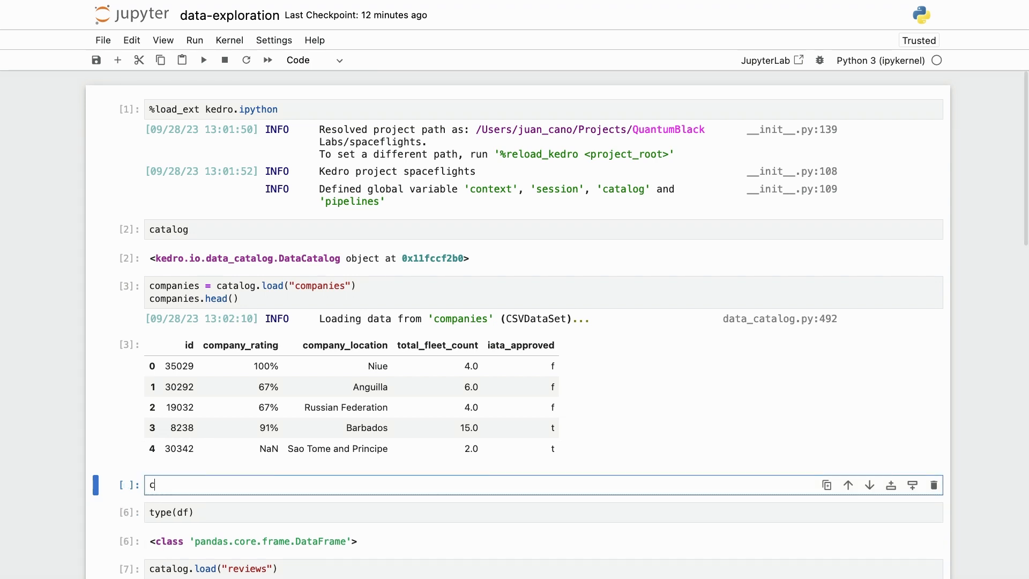
pyautogui.write('ompanies.dtypes')
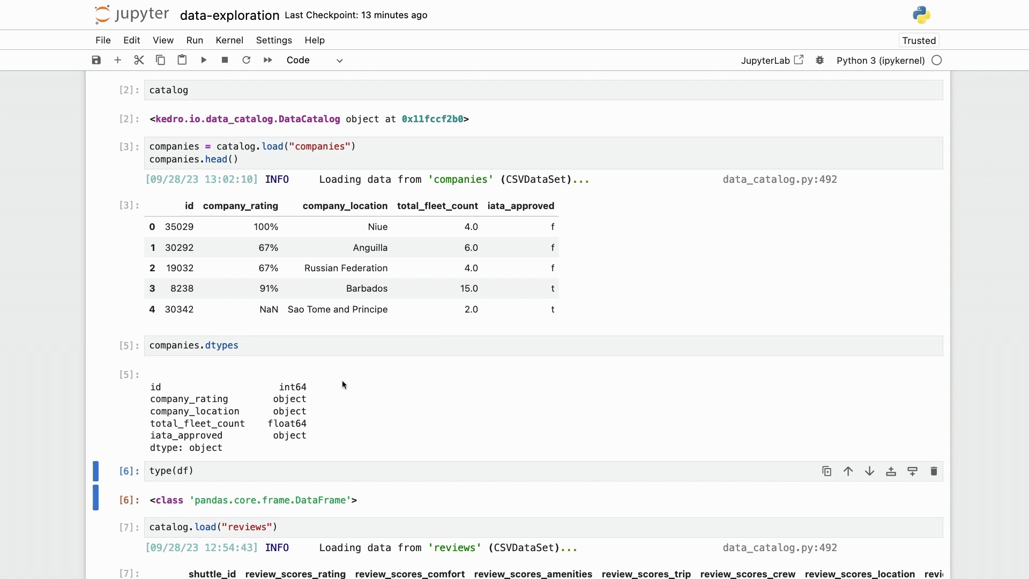
pyautogui.moveTo(277, 266)
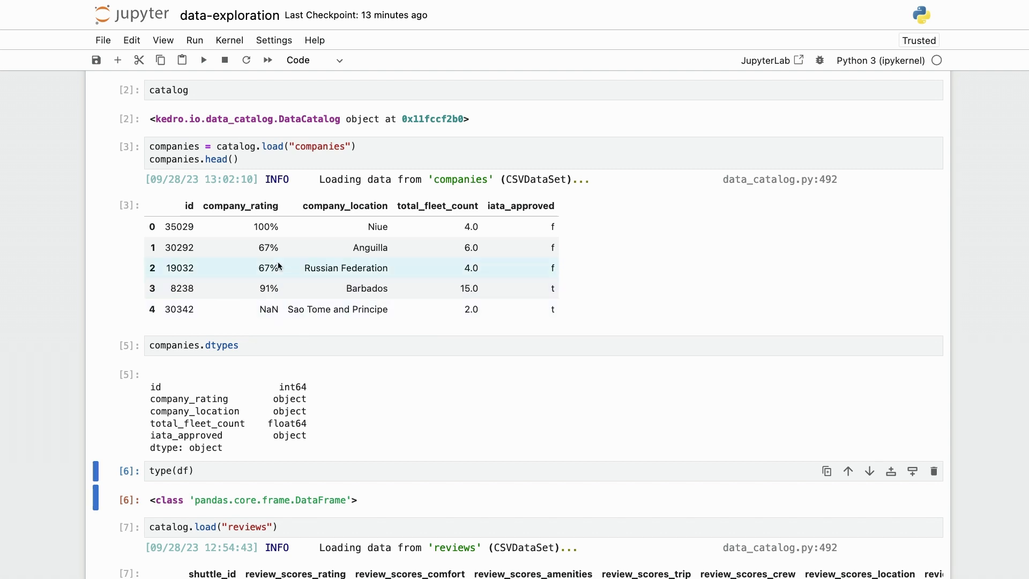
pyautogui.moveTo(243, 227)
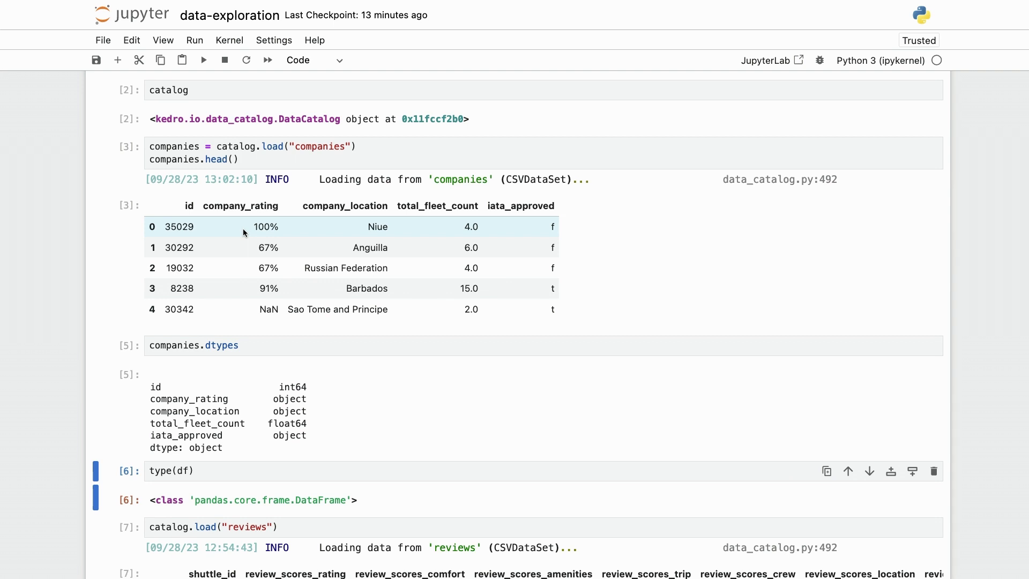
pyautogui.moveTo(256, 222)
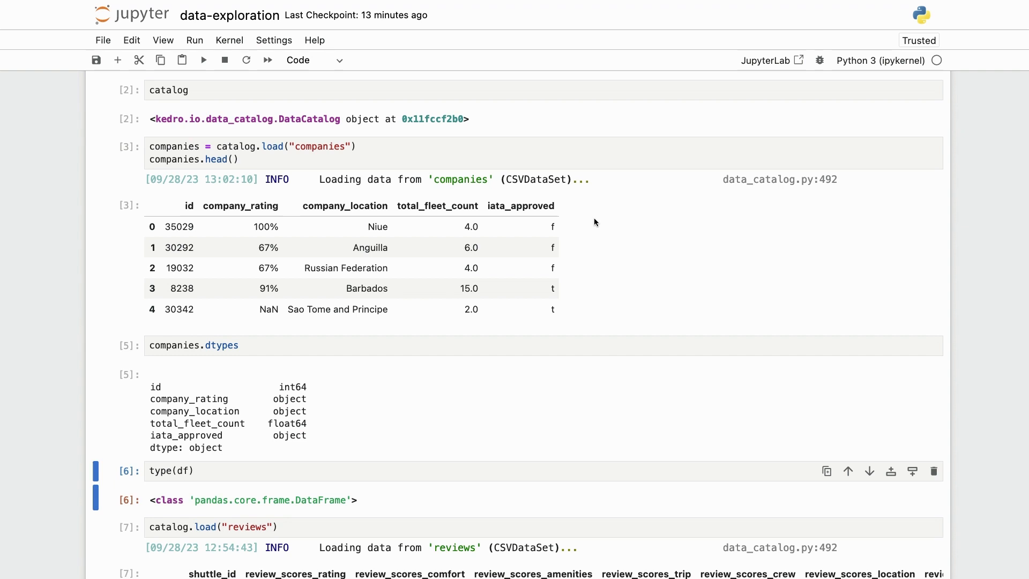
pyautogui.moveTo(598, 275)
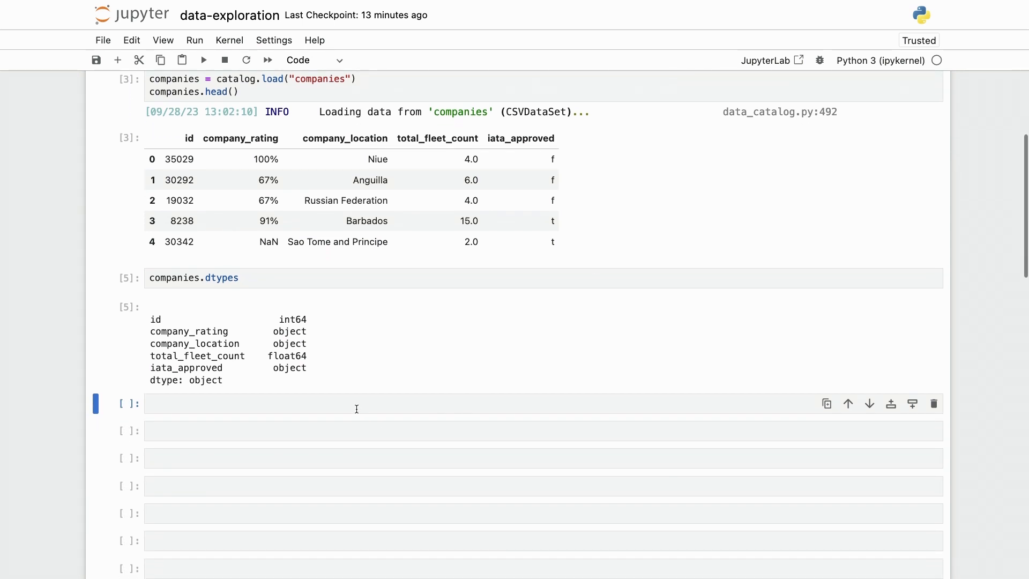
# Assign companies["iata_approved"] == "t" back to the iata_approved column and run it.
pyautogui.click(354, 403)
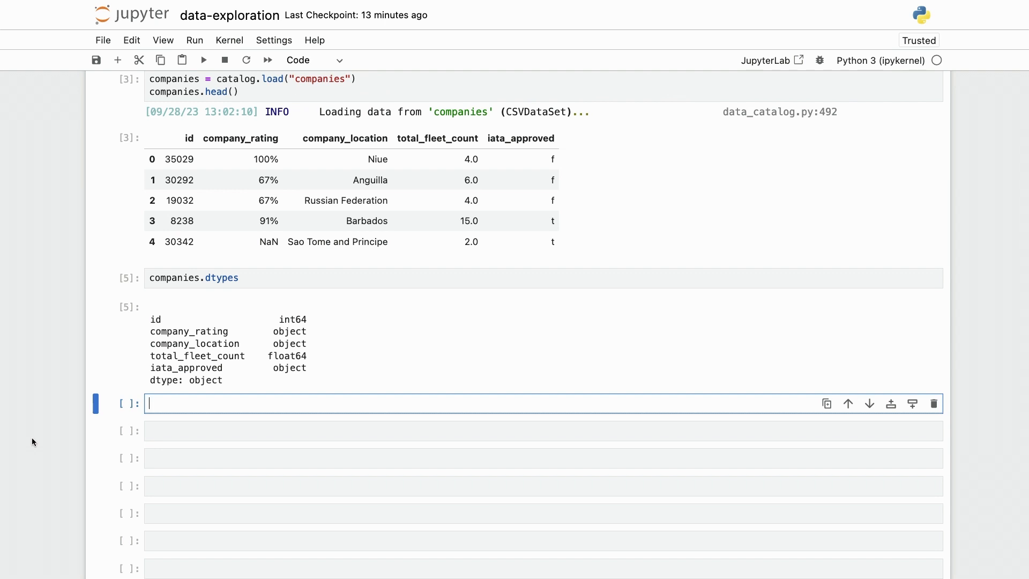
pyautogui.write('companise')
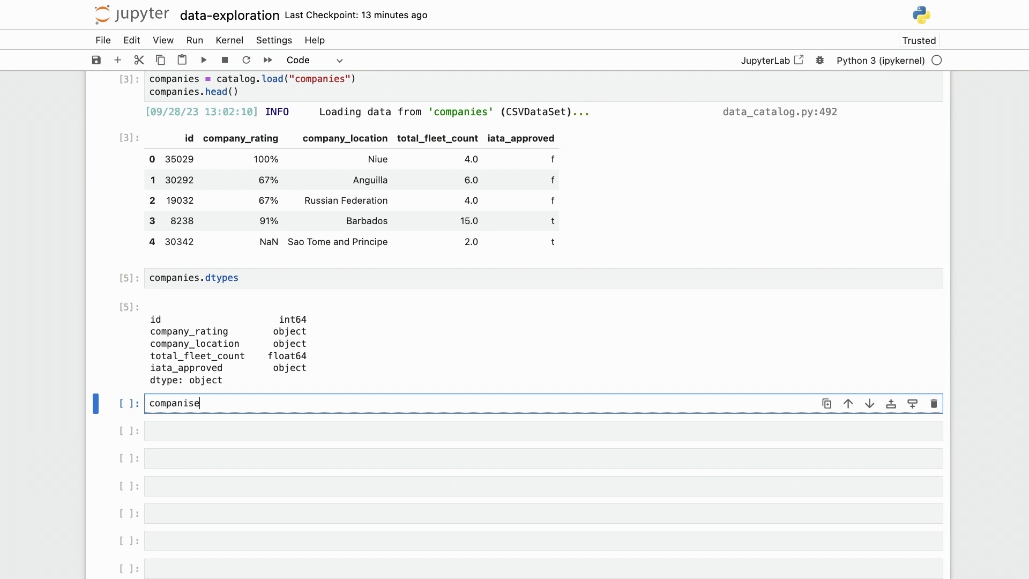
pyautogui.write('companies["iata_approved')
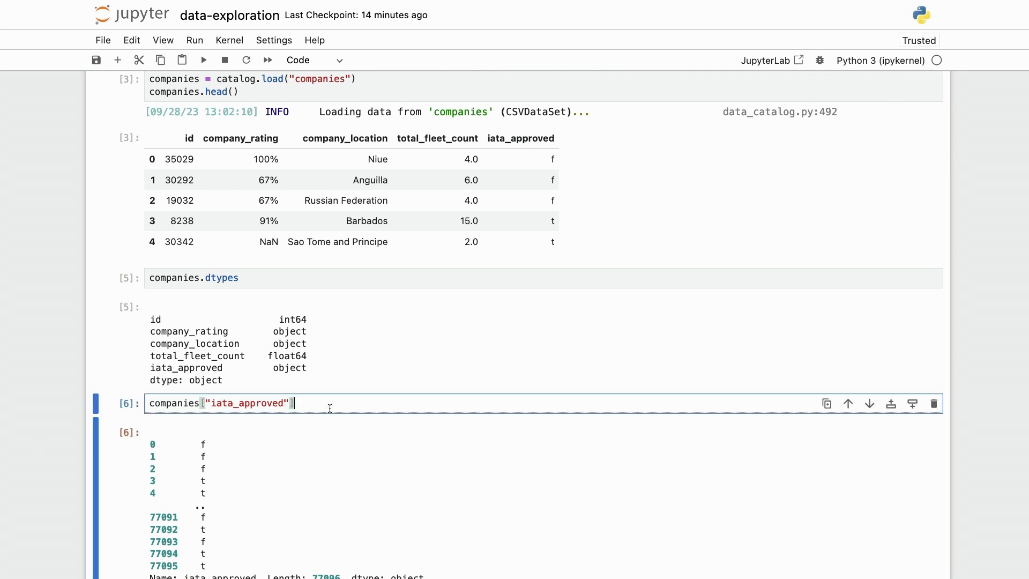
pyautogui.write('== "t"')
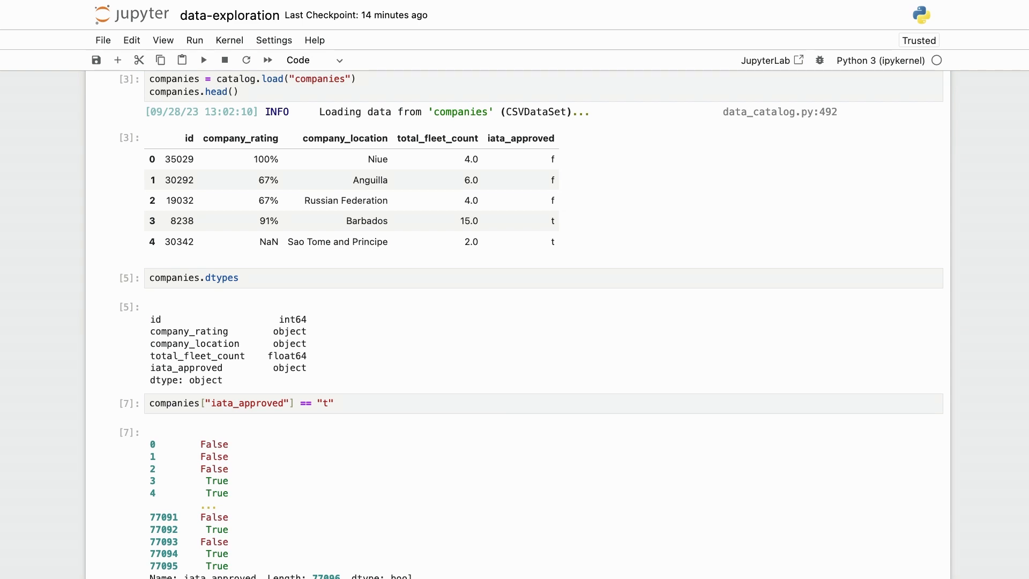
pyautogui.click(263, 402)
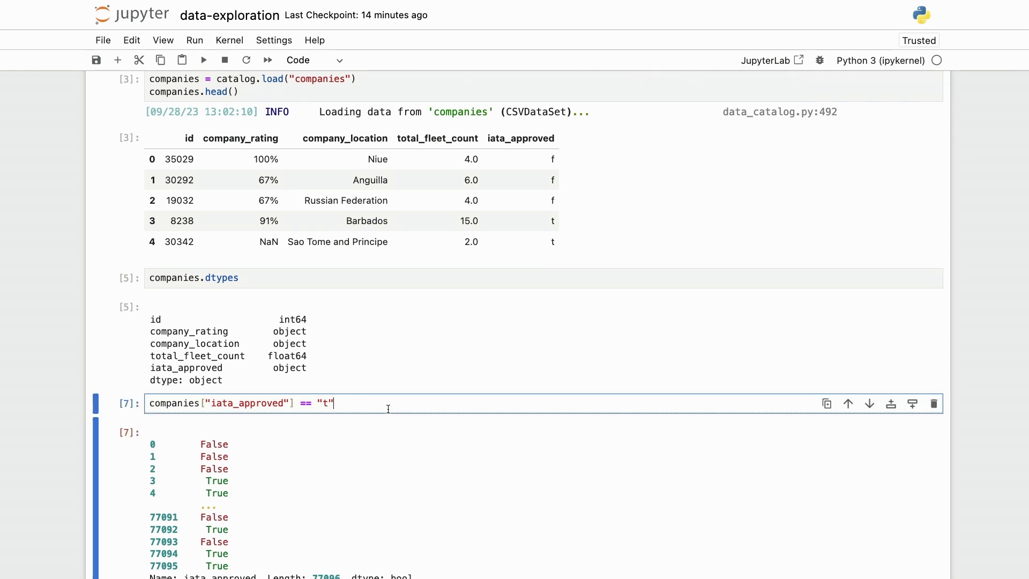
pyautogui.write('companies')
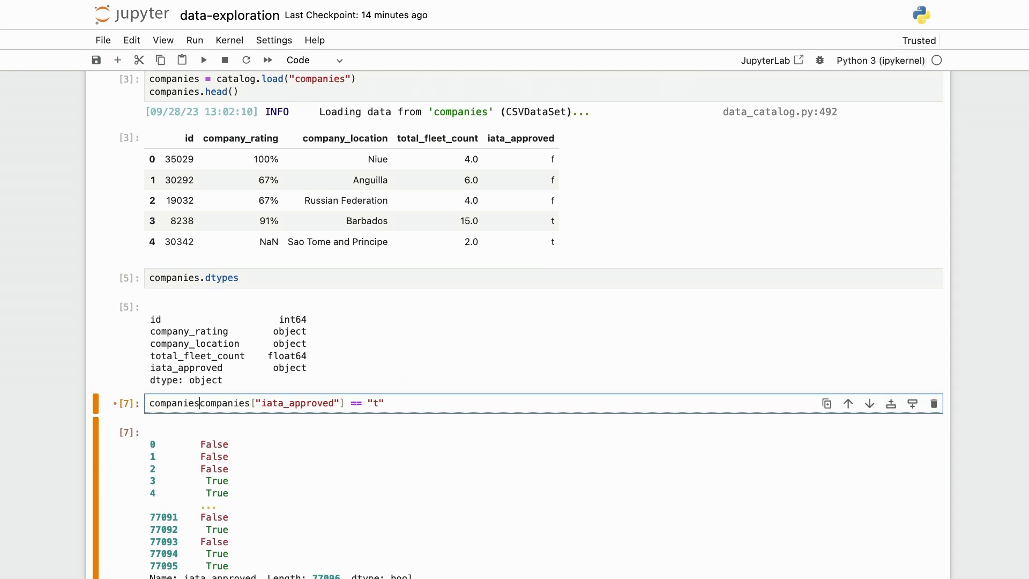
pyautogui.write('["iata_arpproved"] =')
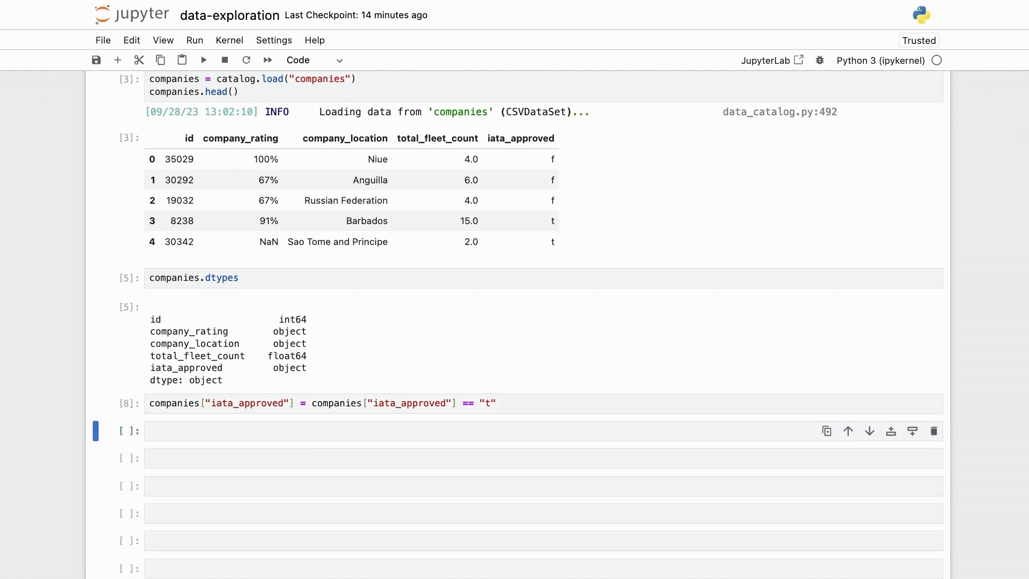
# Run companies.head() and companies.dtypes to confirm iata_approved is now bool.
pyautogui.write('companies.head(')
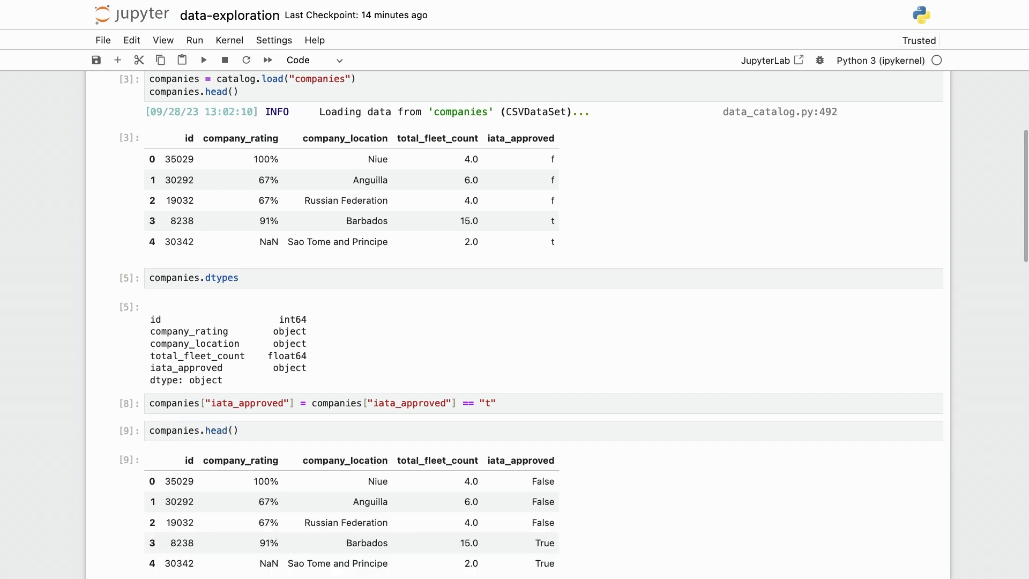
pyautogui.scroll(-3)
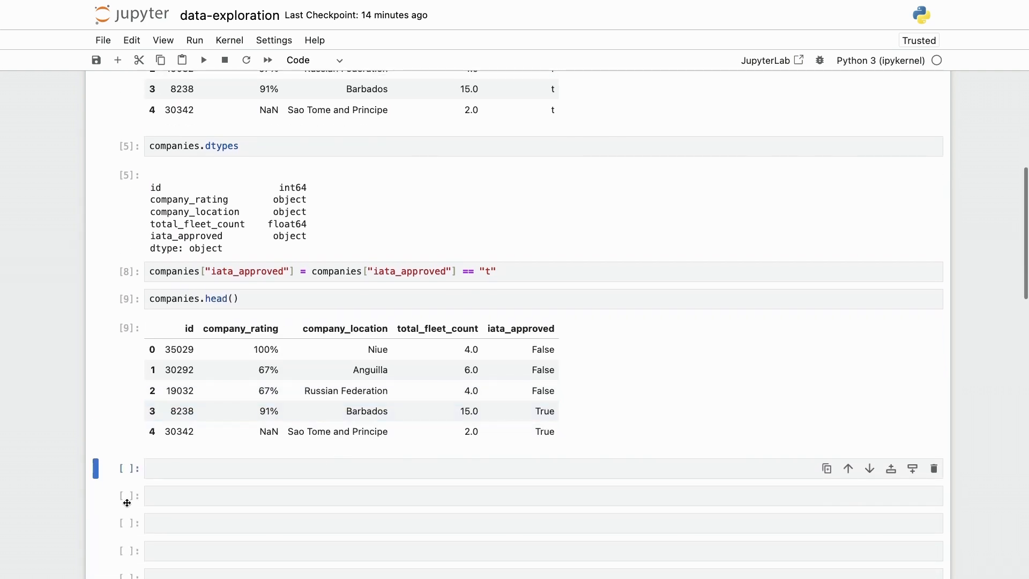
pyautogui.moveTo(29, 518)
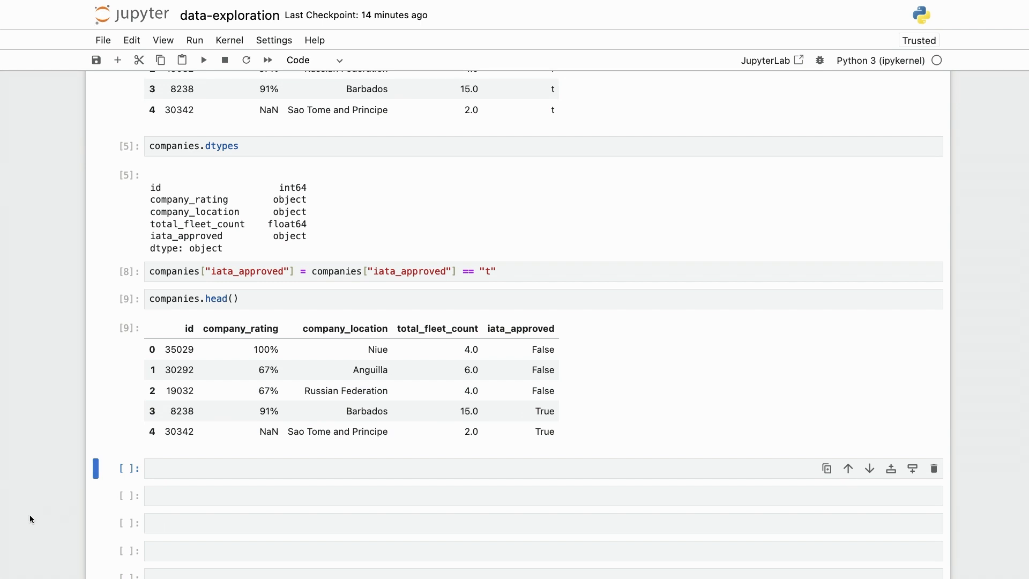
pyautogui.write('companies.dtypes')
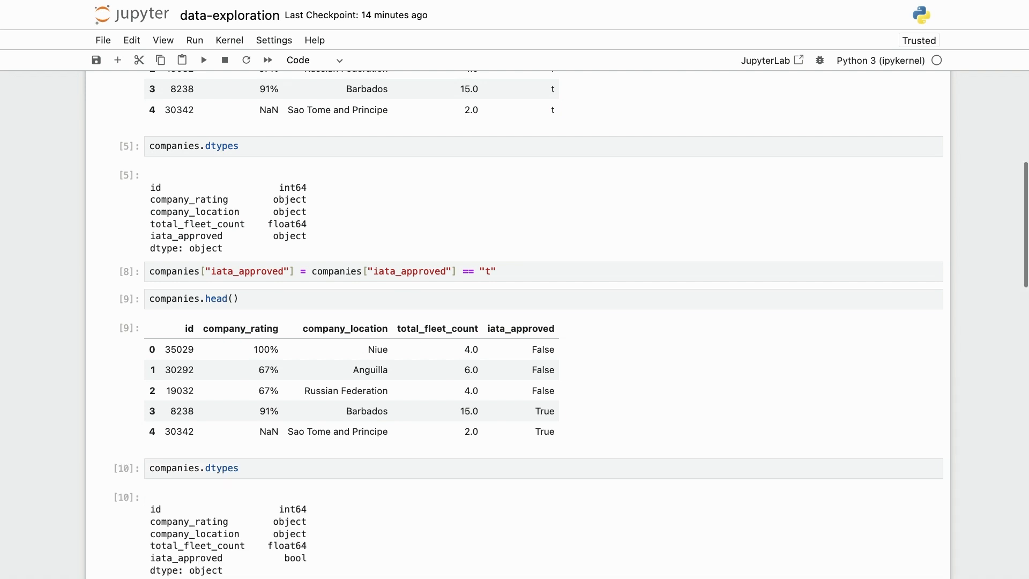
pyautogui.scroll(-3)
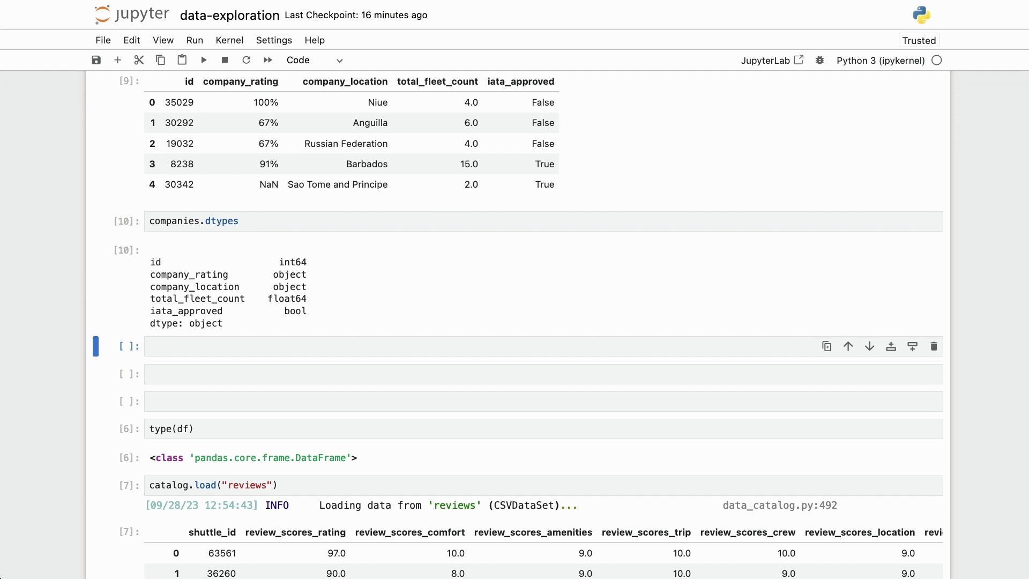
# Strip '%' from company_rating, cast it with astype(float), and assign it back.
pyautogui.write('companies["com')
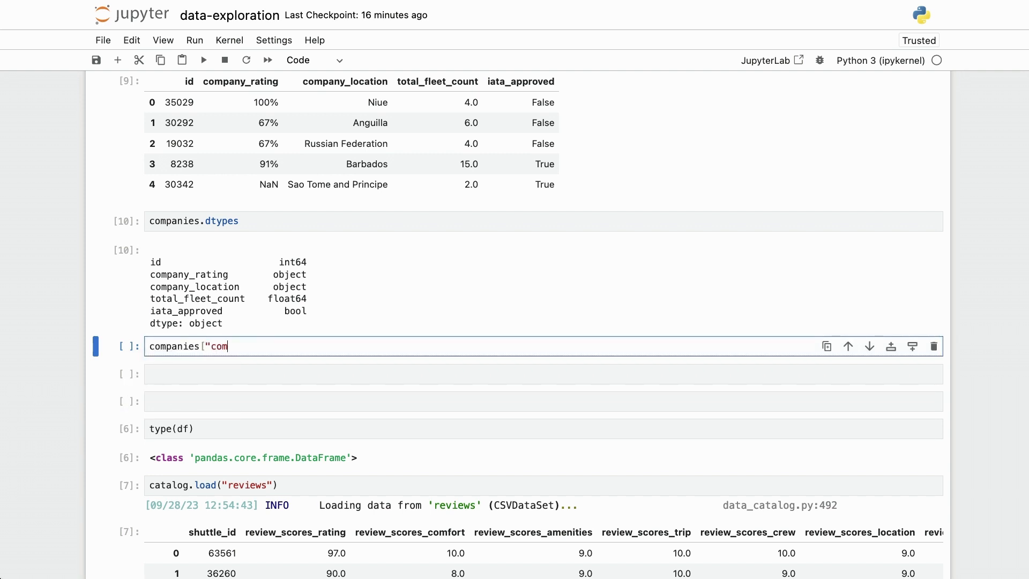
pyautogui.write('pany_rating"]')
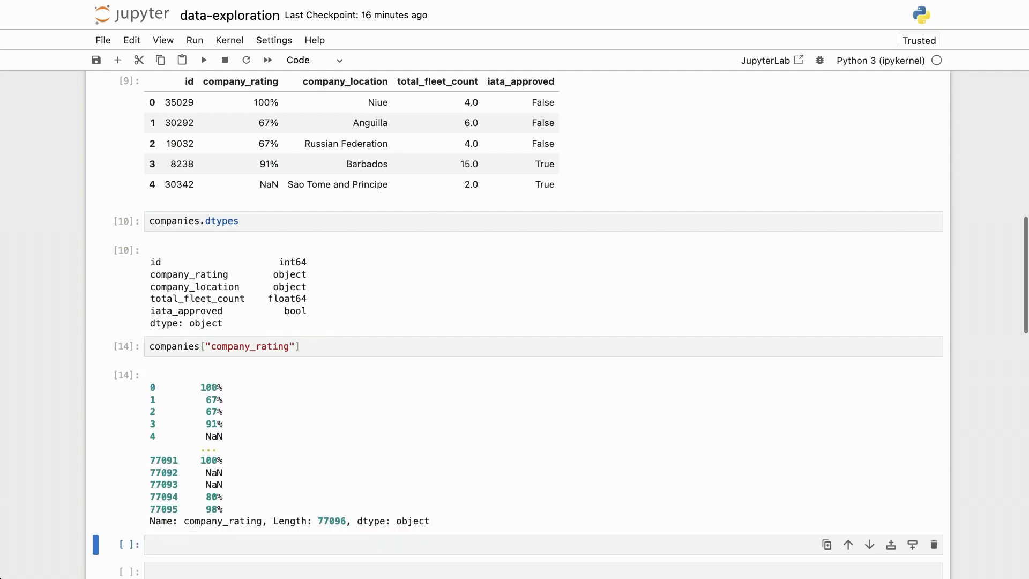
pyautogui.click(262, 346)
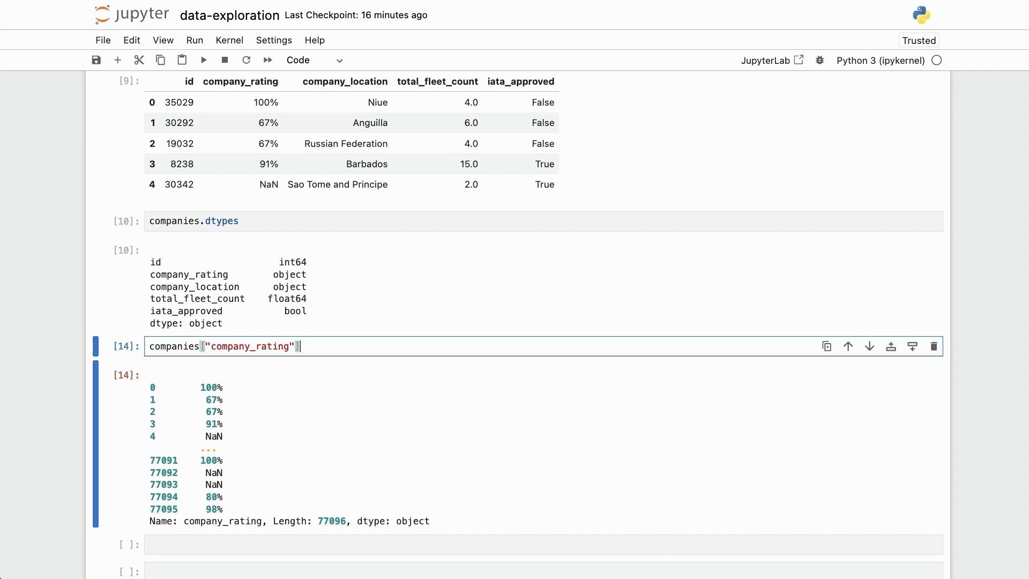
pyautogui.write('.')
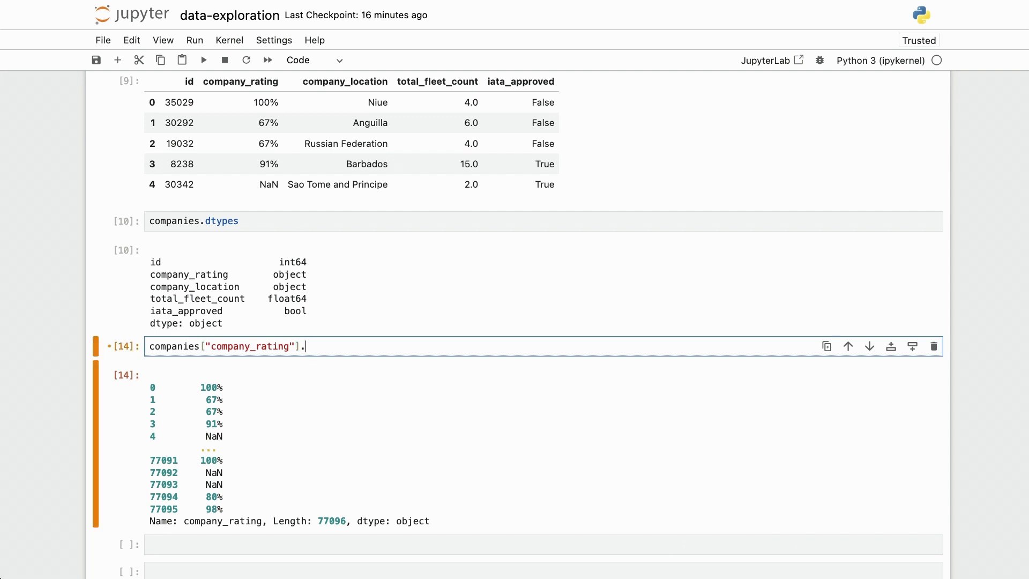
pyautogui.write('str.re')
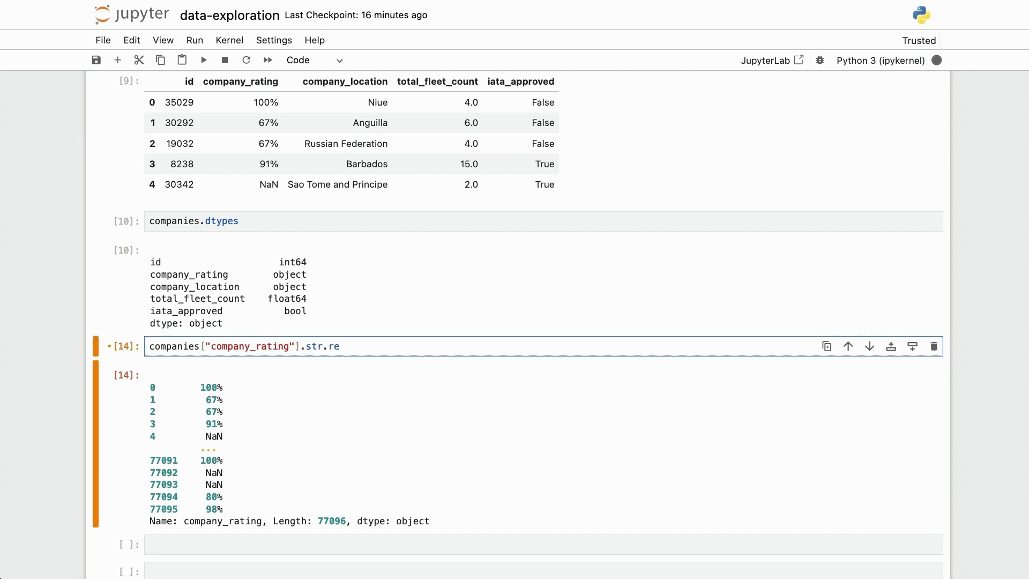
pyautogui.write('place')
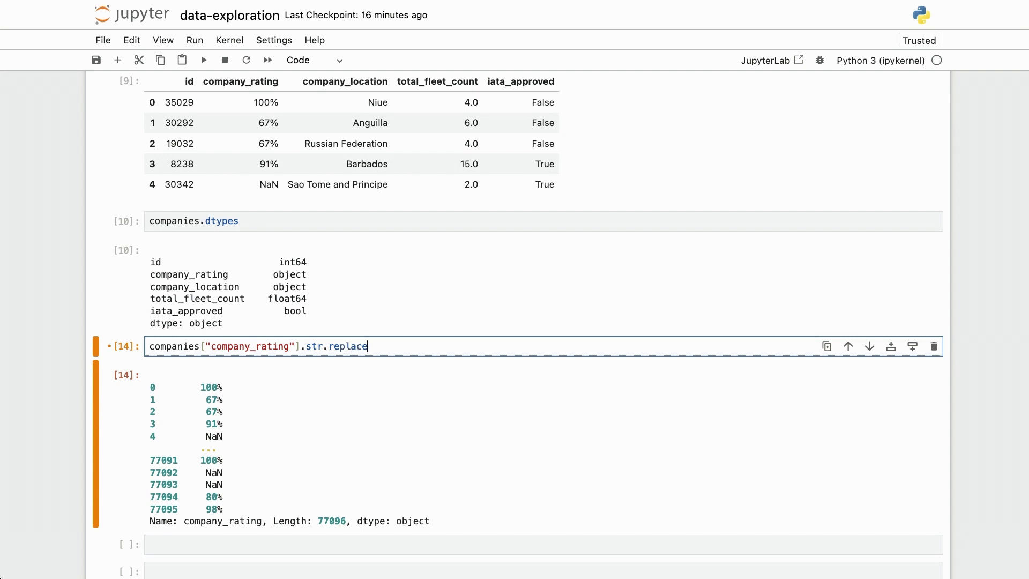
pyautogui.write('("%')
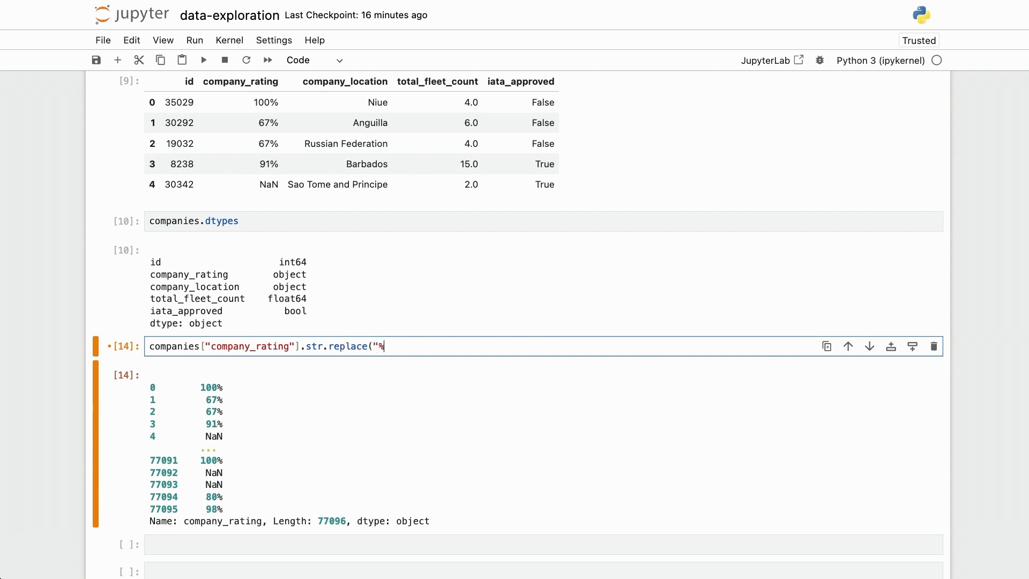
pyautogui.write('", "")')
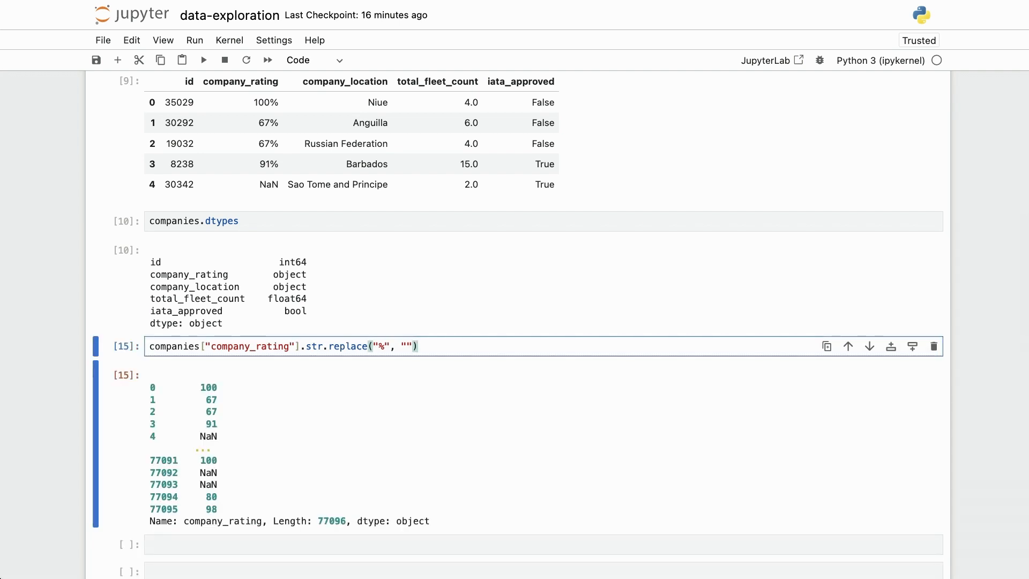
pyautogui.write('.astype(float')
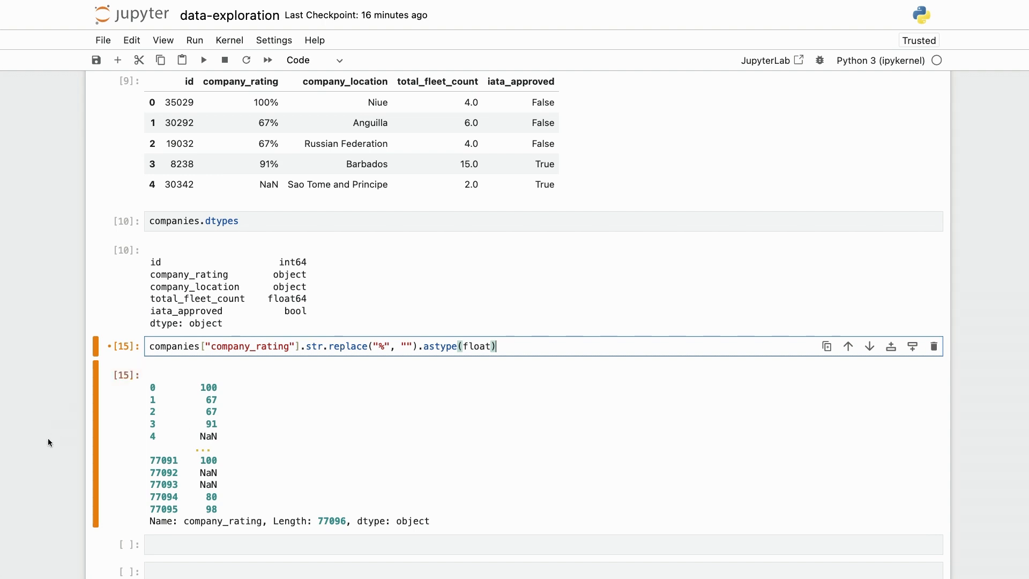
pyautogui.moveTo(45, 450)
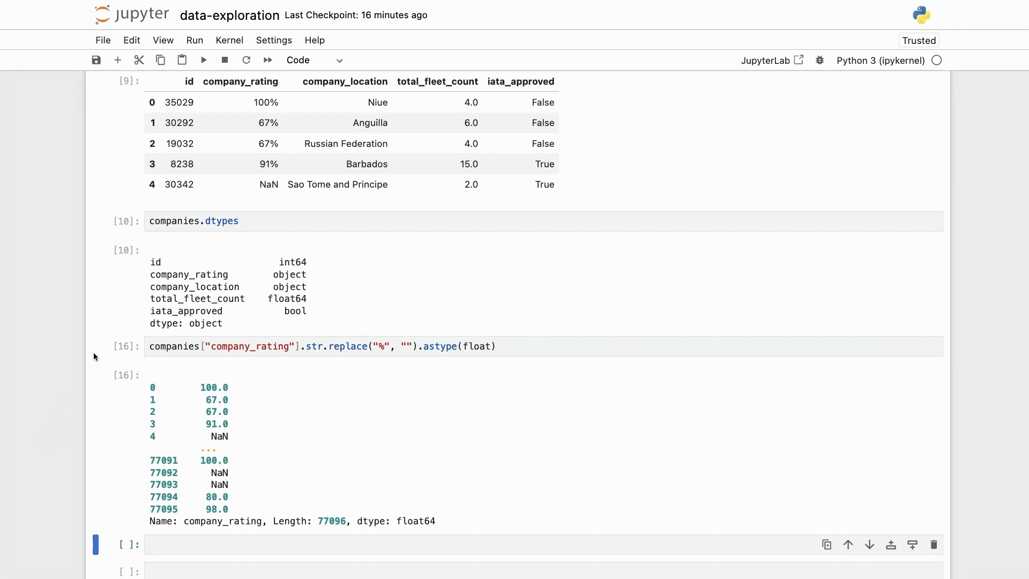
pyautogui.write('companies["company_rating"] =')
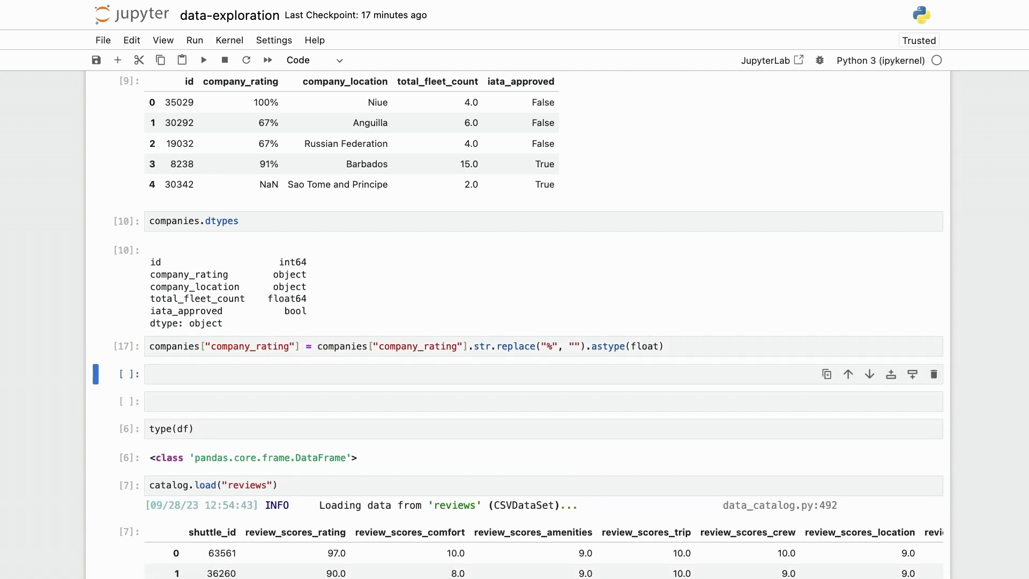
# Run companies.head() and companies.dtypes, confirming company_rating is float64.
pyautogui.write('c')
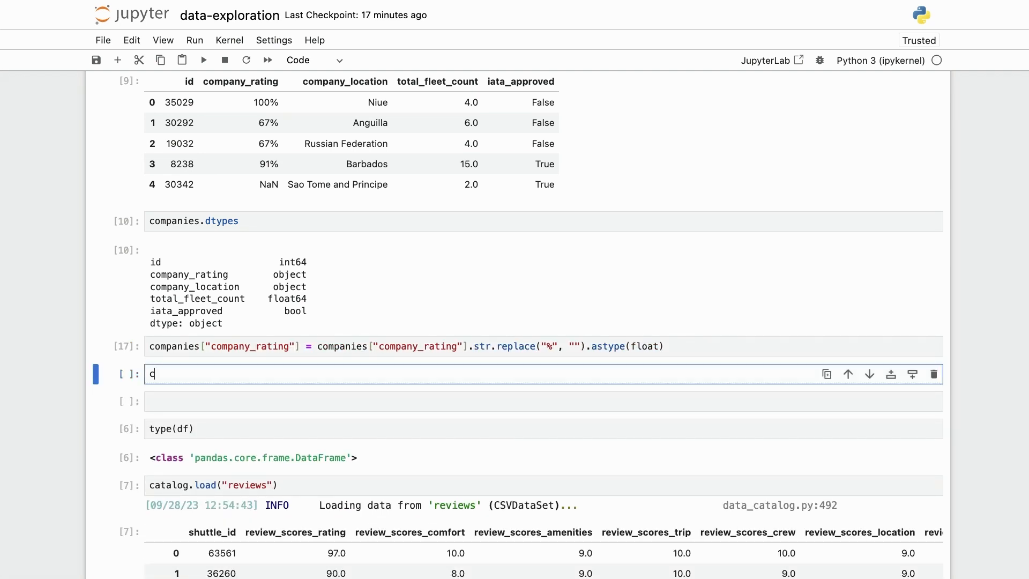
pyautogui.write('ompanies.head(')
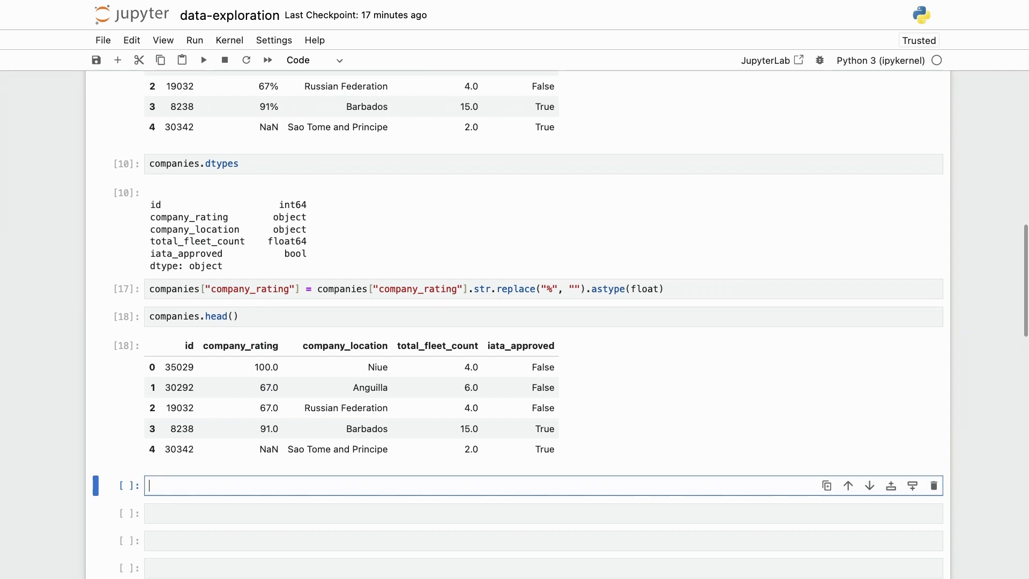
pyautogui.write('companies.dtypes')
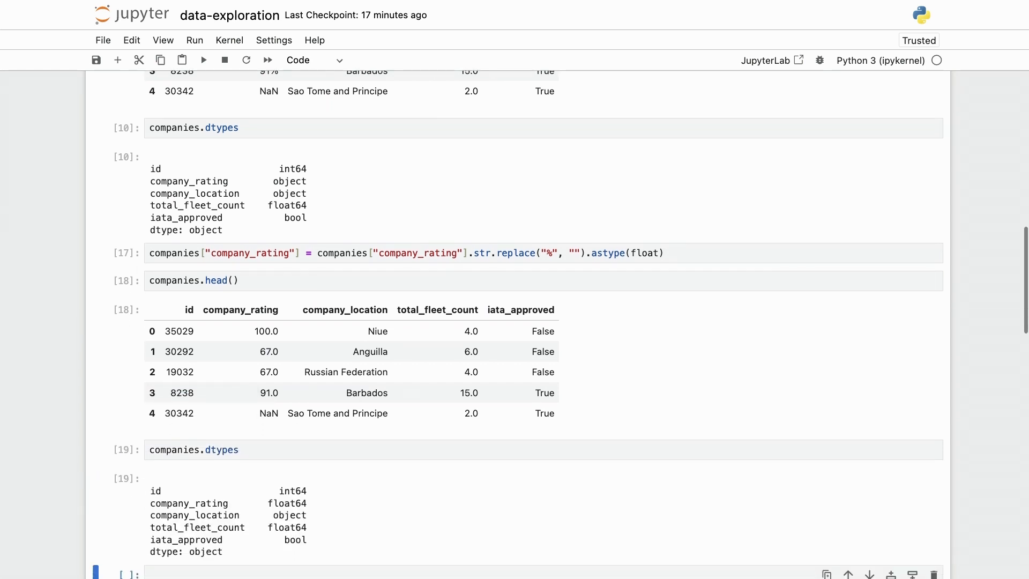
pyautogui.scroll(-3)
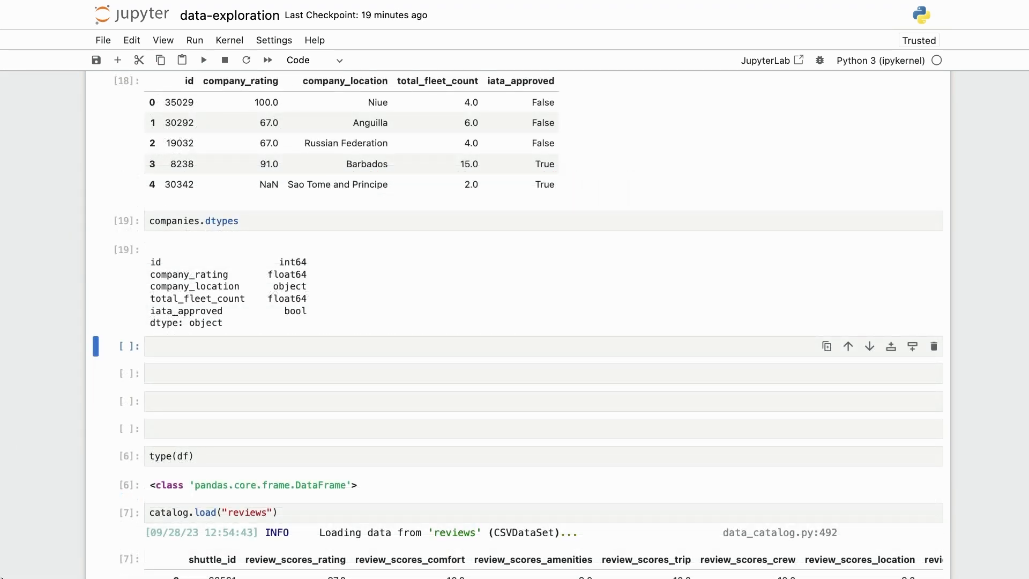
# Load shuttles via catalog.load("shuttles") and preview it with shuttles.head().
pyautogui.write('shuttles = c')
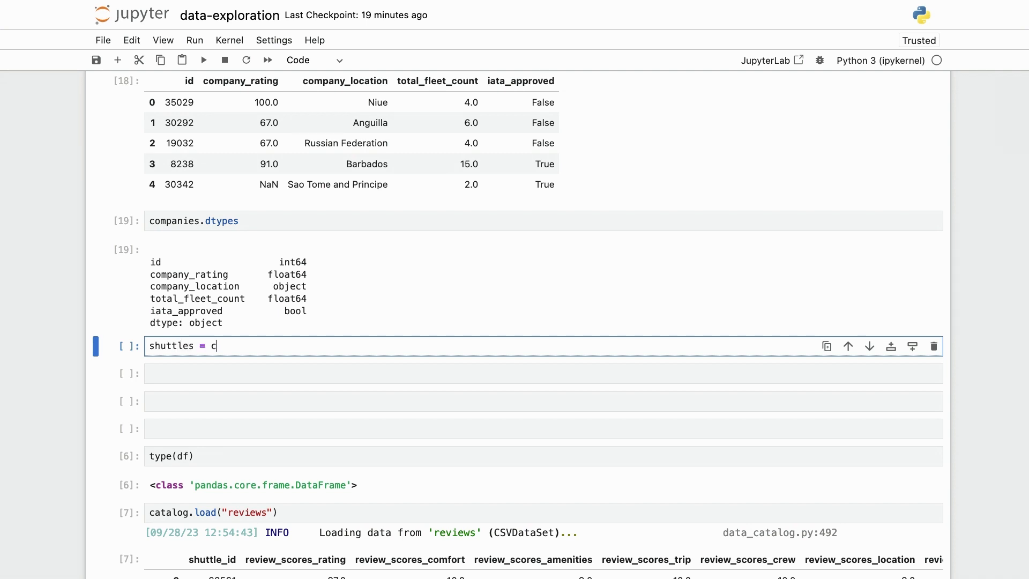
pyautogui.write('atalog.l')
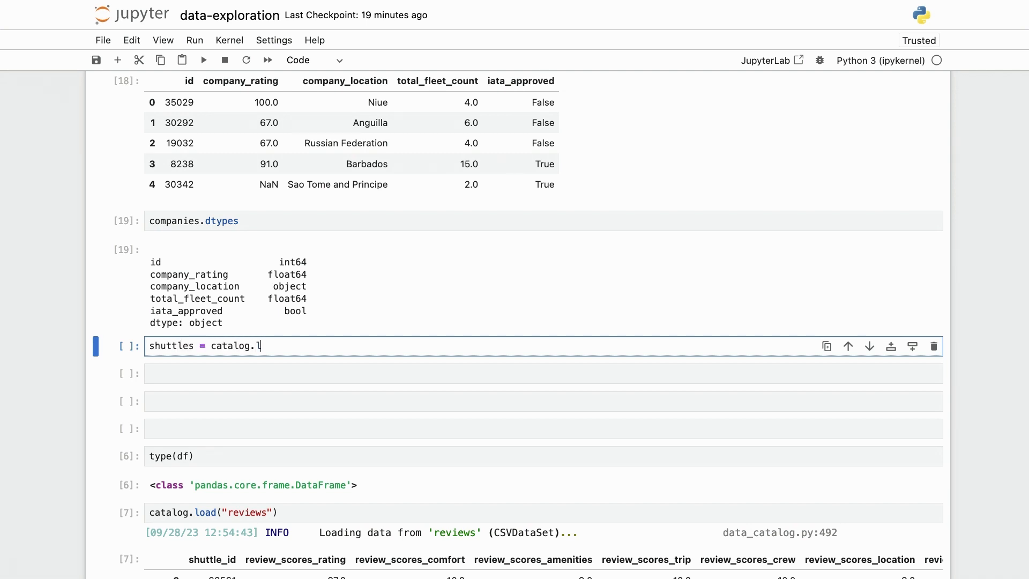
pyautogui.write('oad("shuttles")')
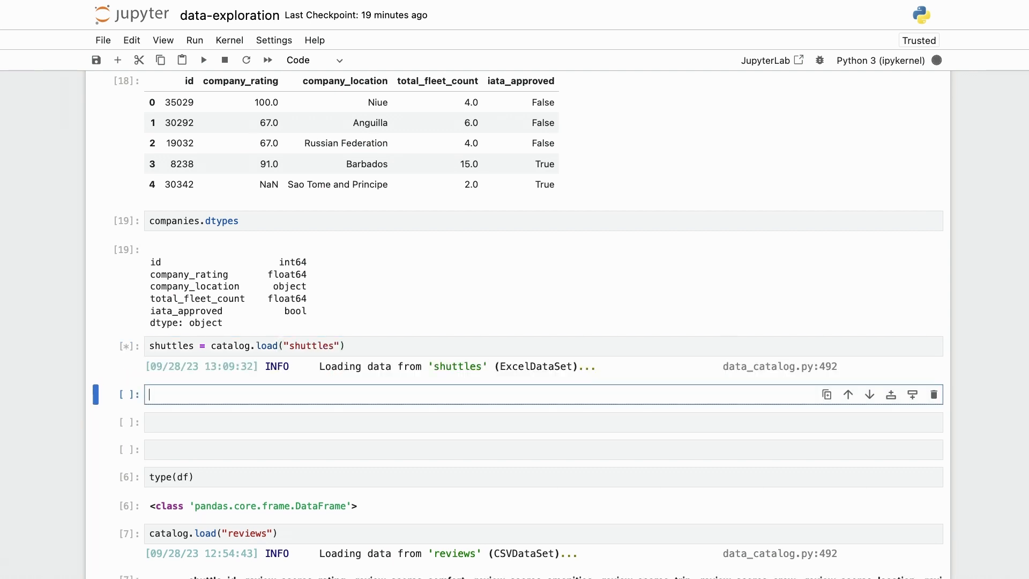
pyautogui.write('shuttles.head(')
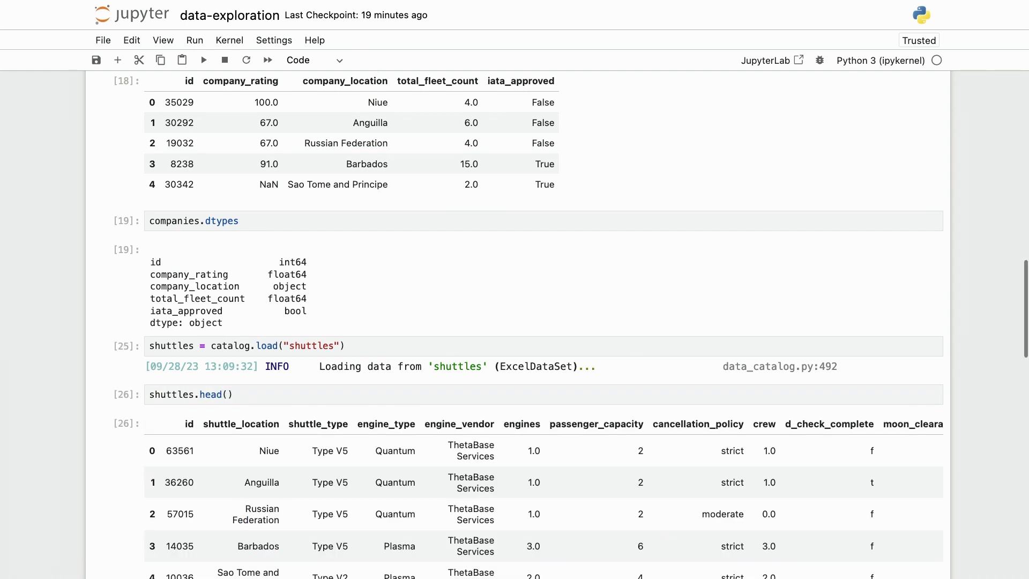
pyautogui.scroll(-3)
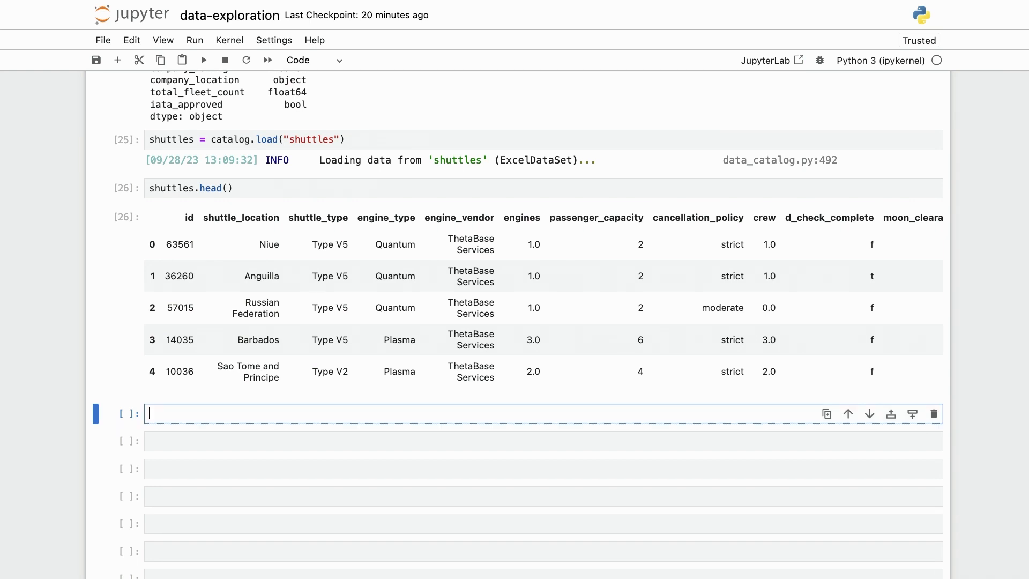
# Inspect shuttles.dtypes and its last columns with shuttles.iloc, scrolling to the outputs.
pyautogui.write('shuttles.dtype')
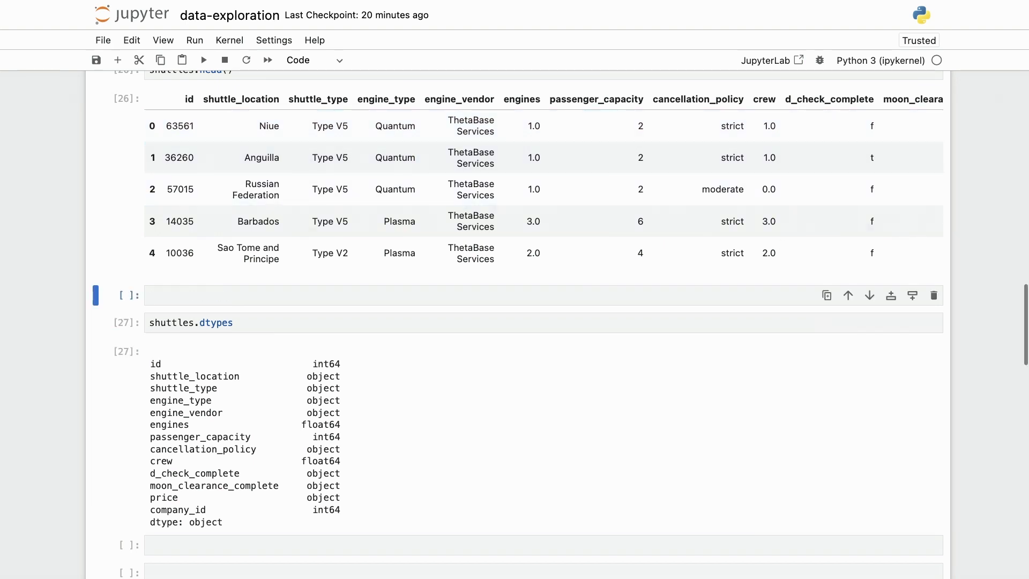
pyautogui.write('shuttles')
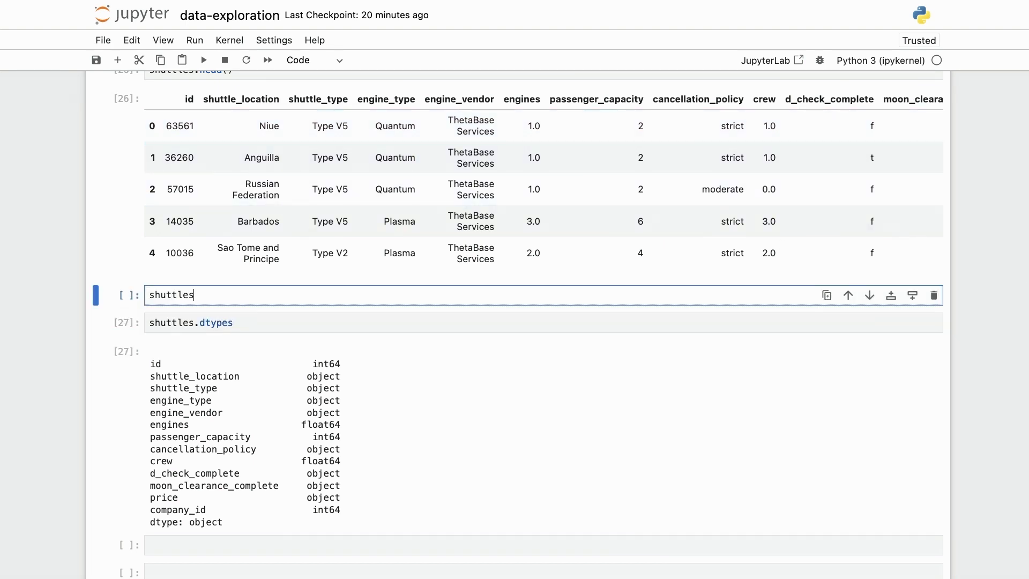
pyautogui.write('.iloc[:, 5:')
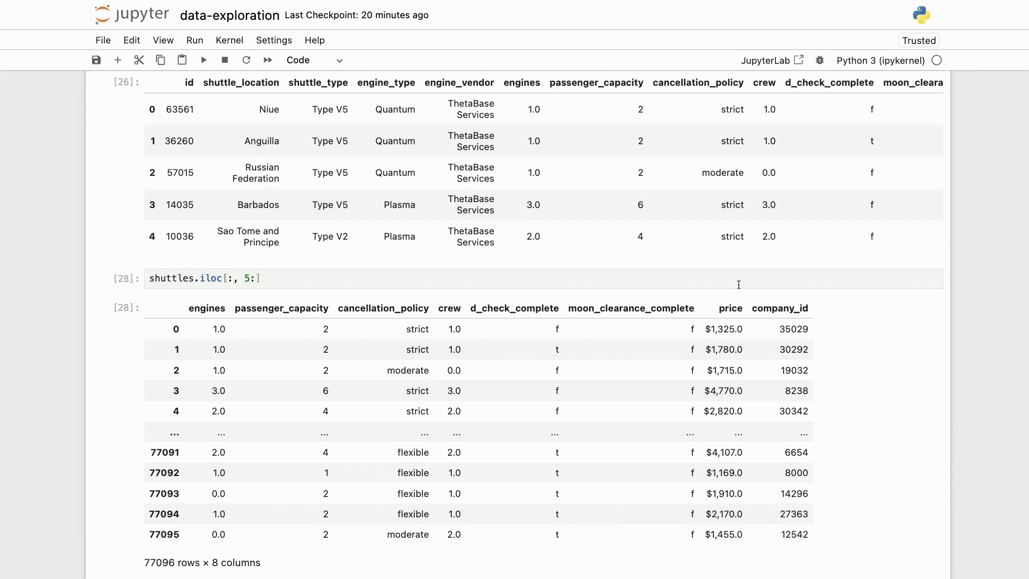
pyautogui.moveTo(530, 304)
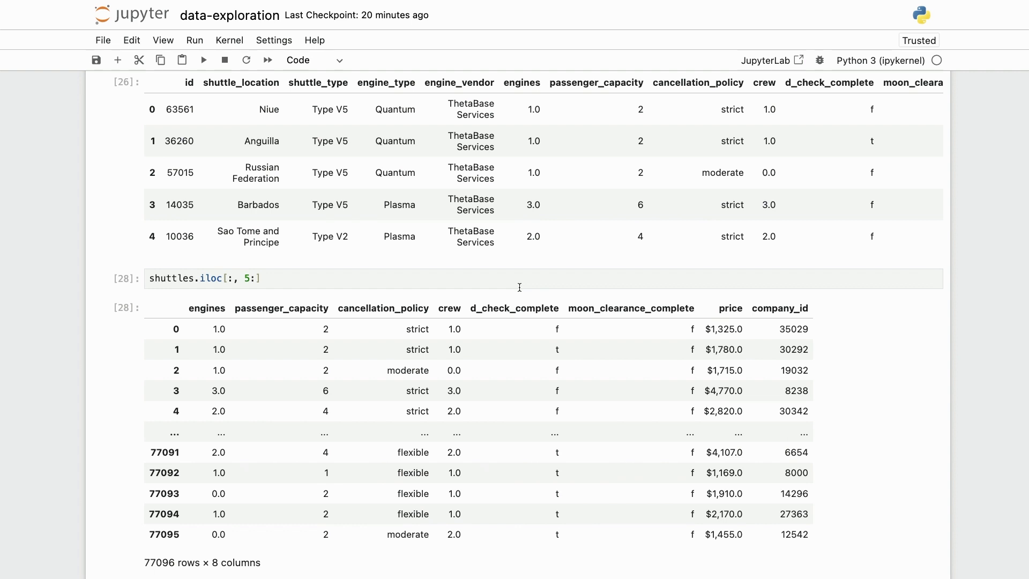
pyautogui.moveTo(624, 298)
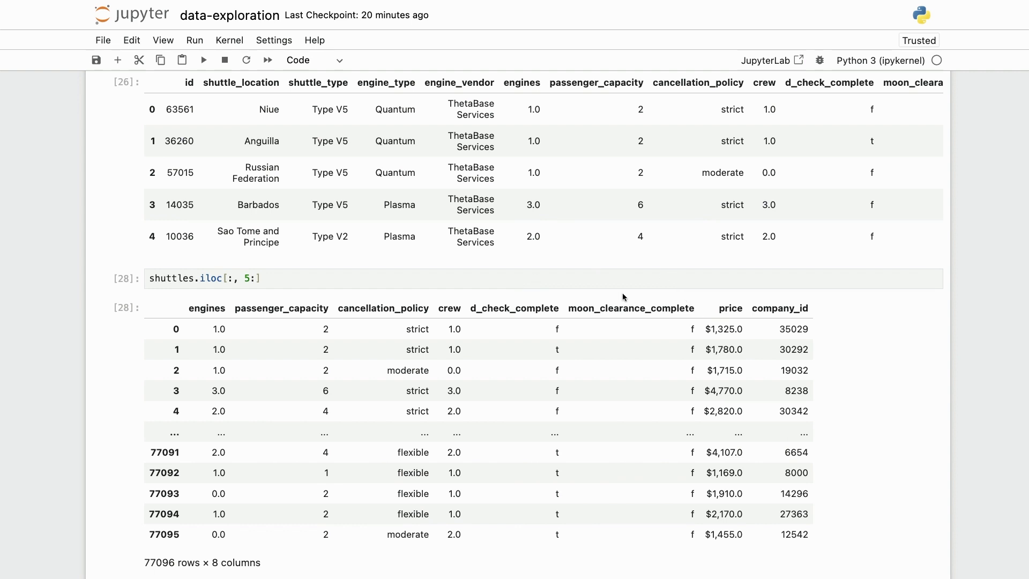
pyautogui.moveTo(619, 299)
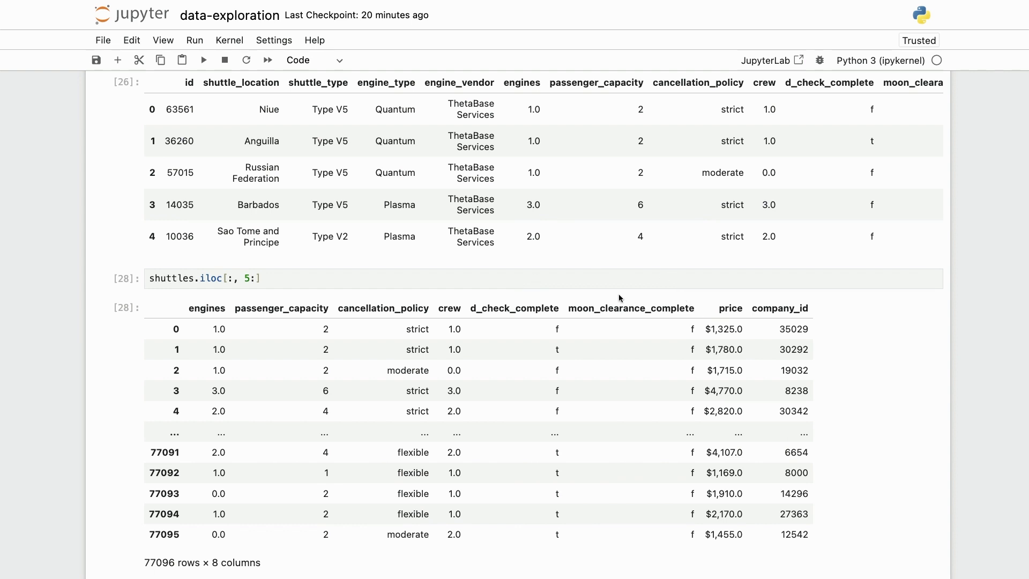
pyautogui.scroll(-3)
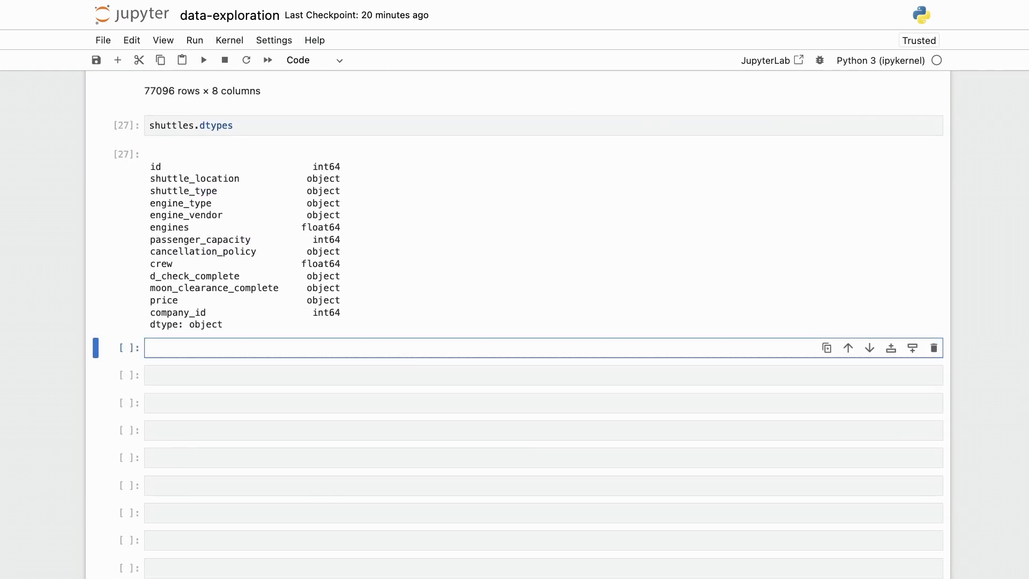
# Set d_check_complete and moon_clearance_complete in shuttles to their == "t" comparisons.
pyautogui.write('shuttles.')
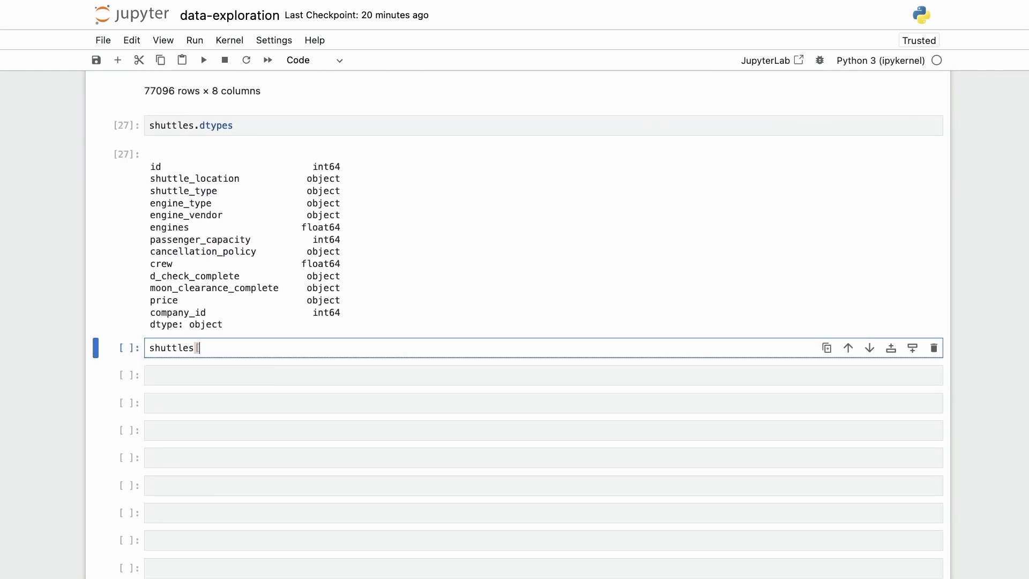
pyautogui.write('["d_check_complete')
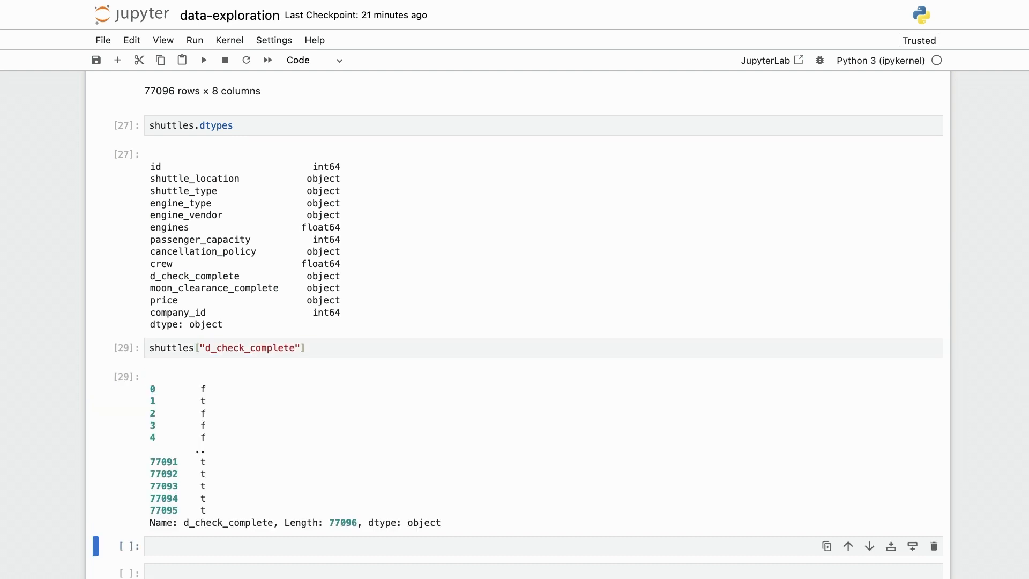
pyautogui.write('== "t"')
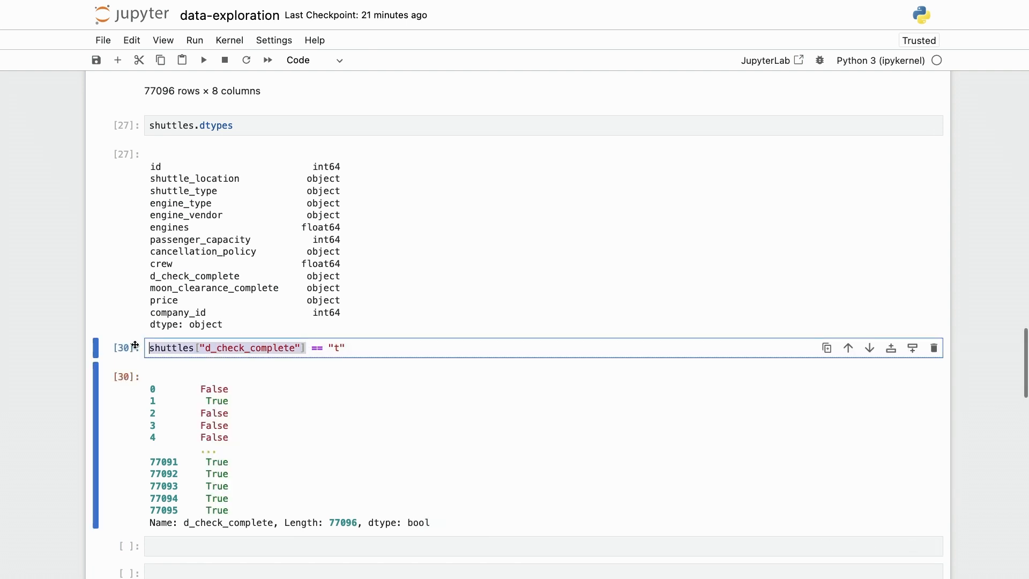
pyautogui.write('shuttles["d_check_complete"] =')
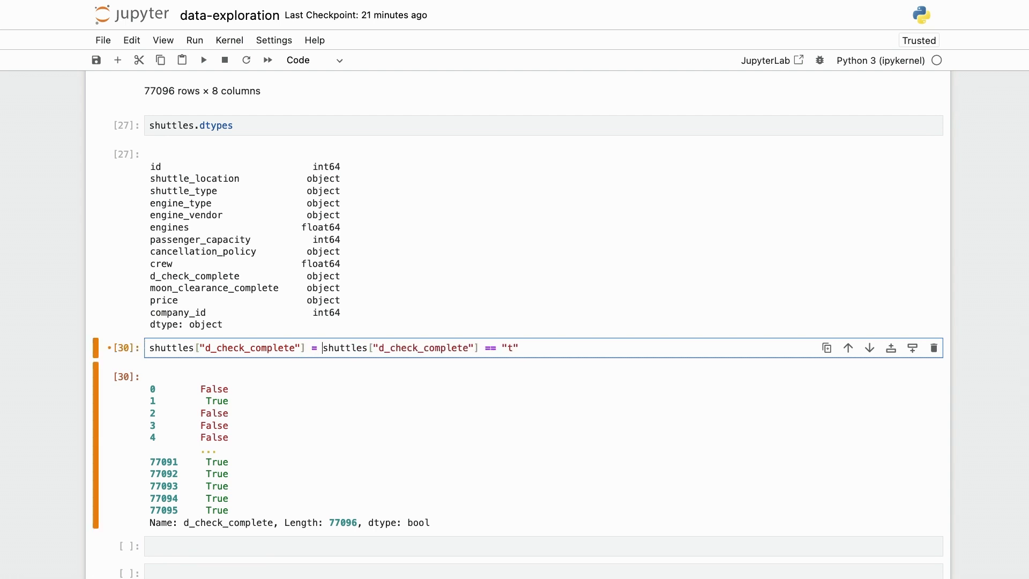
pyautogui.write('c')
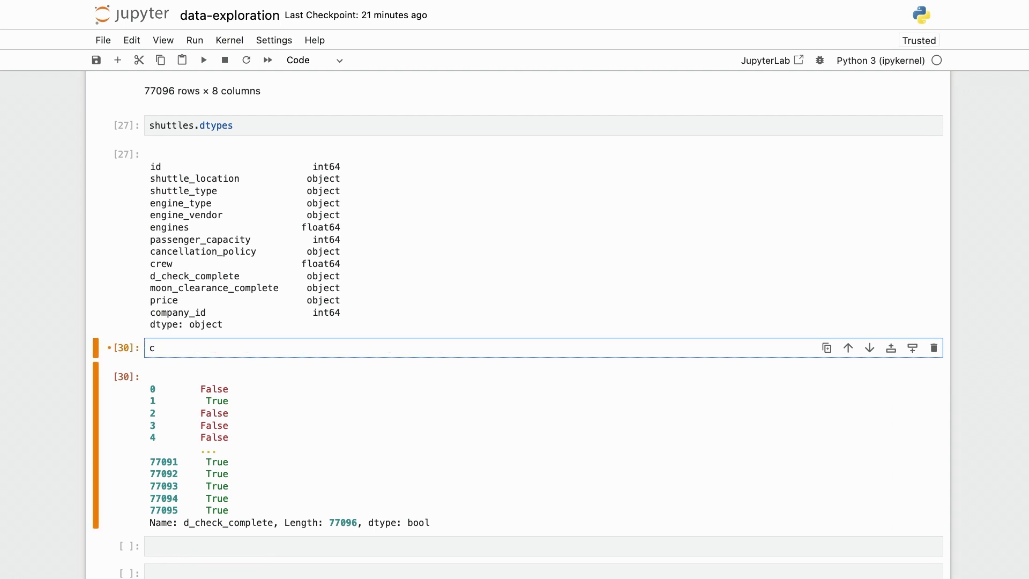
pyautogui.write('shuttles["d_check_complete"] = shuttles["d_check_complete"] == "t"')
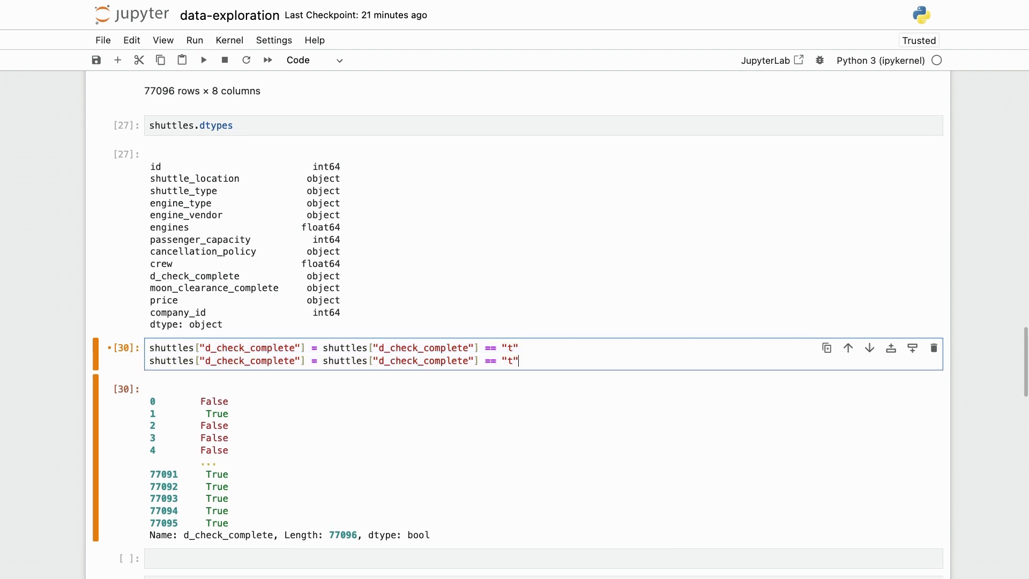
pyautogui.doubleClick(214, 288)
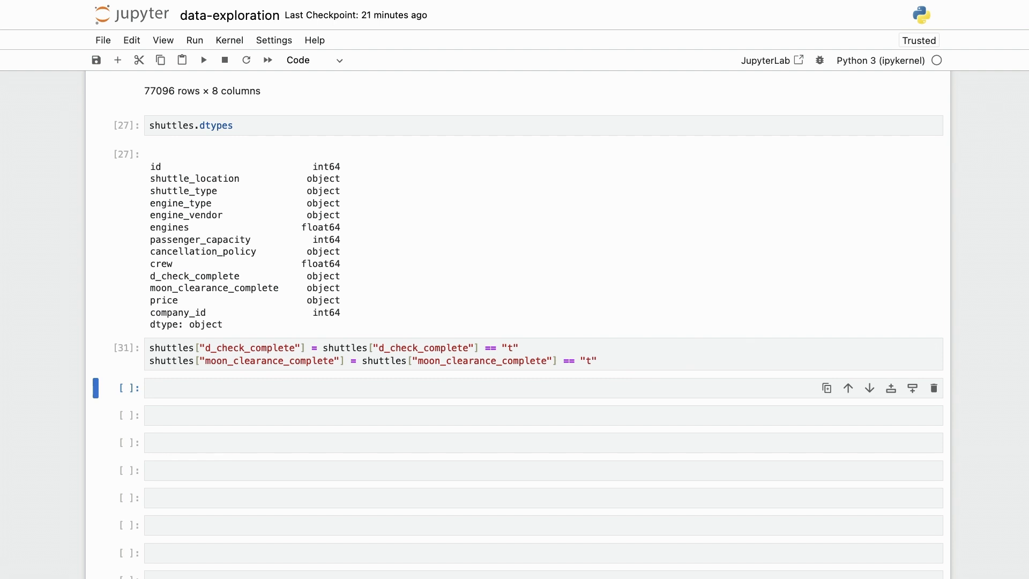
pyautogui.write('shuttles["price')
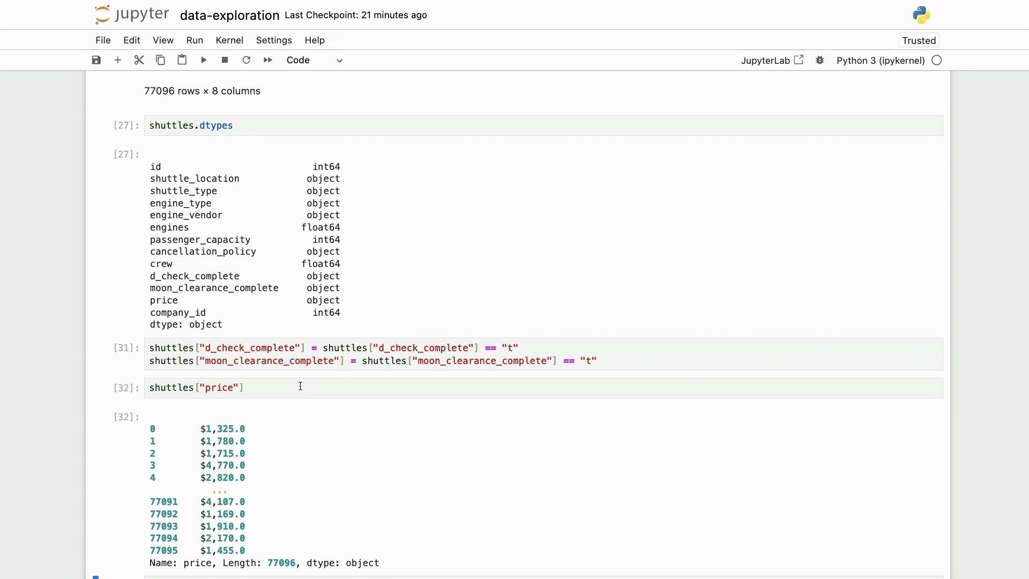
# Strip '$' and ',' from shuttles price, cast to float, and assign it back.
pyautogui.write('.str.r')
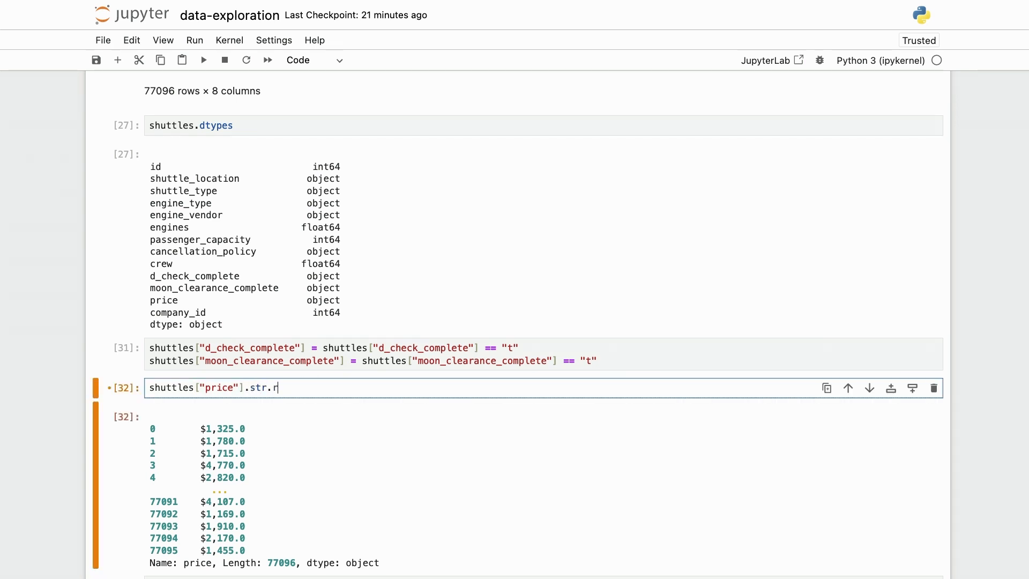
pyautogui.write('eplace("$')
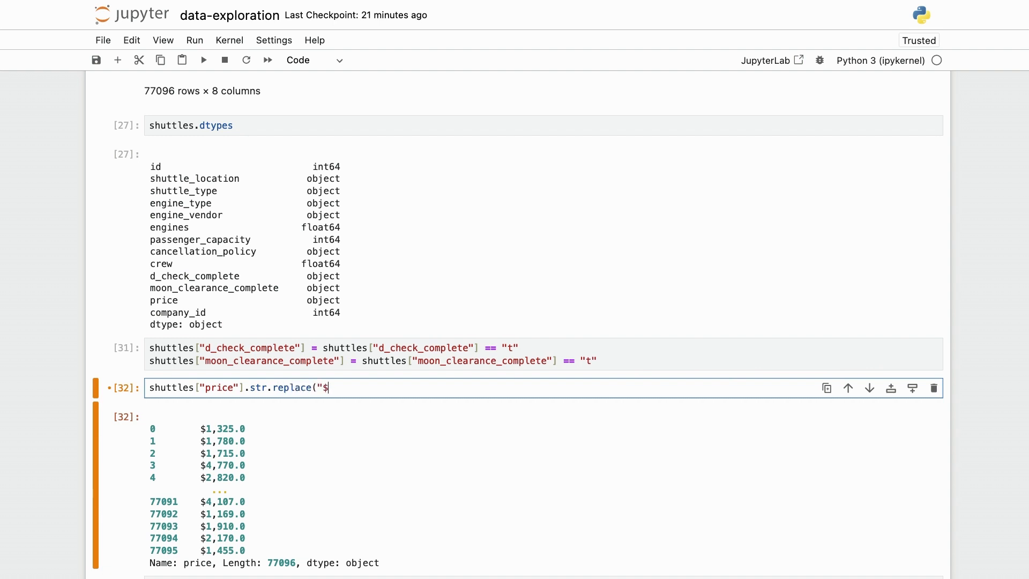
pyautogui.write(', "")')
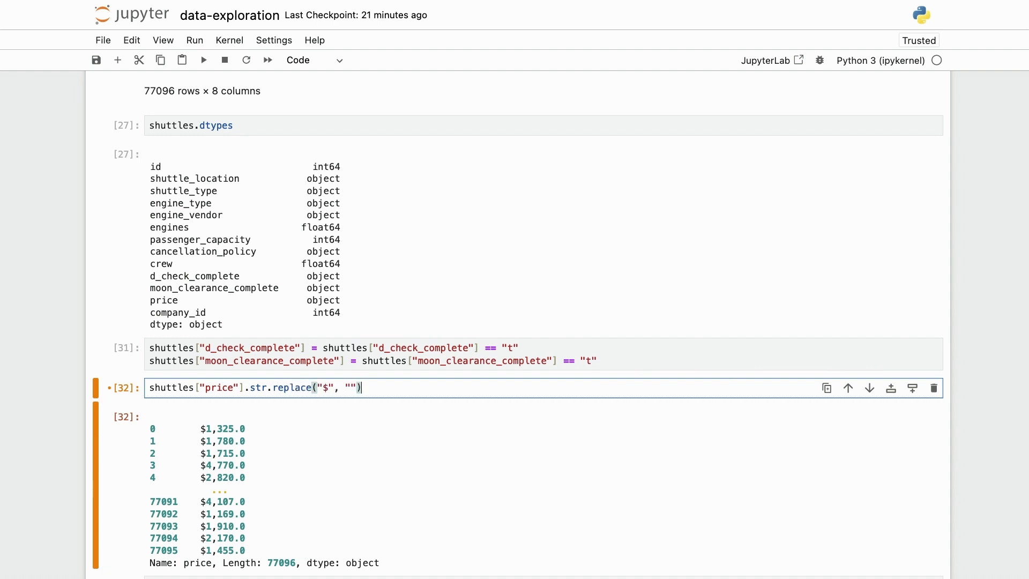
pyautogui.write('.str.repl')
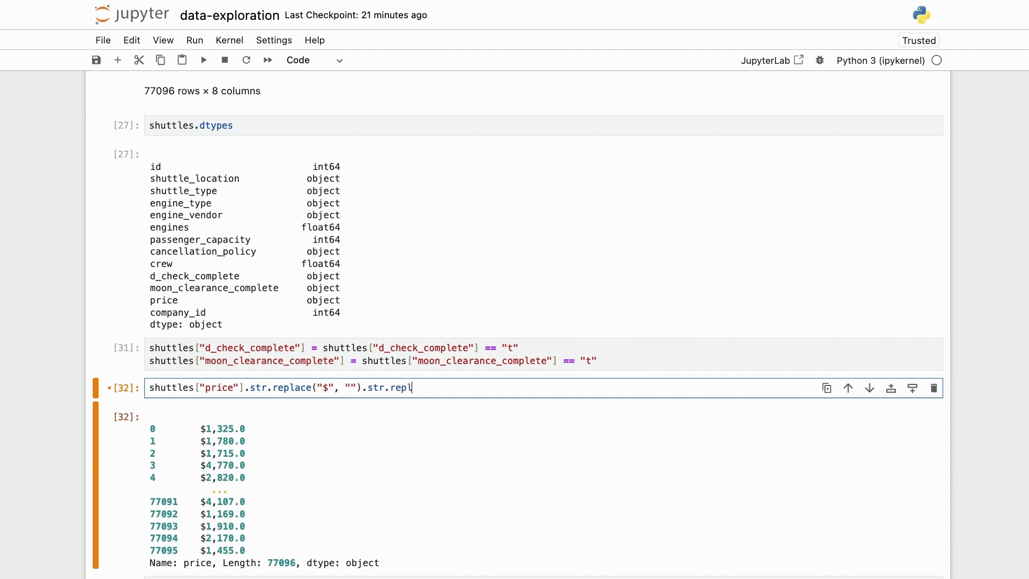
pyautogui.write('ace(",')
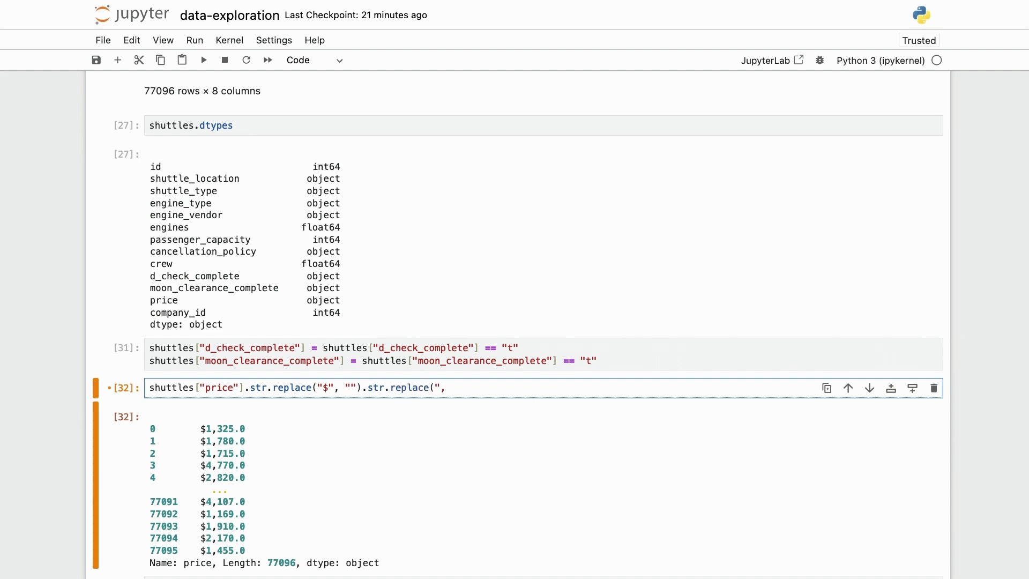
pyautogui.write('",')
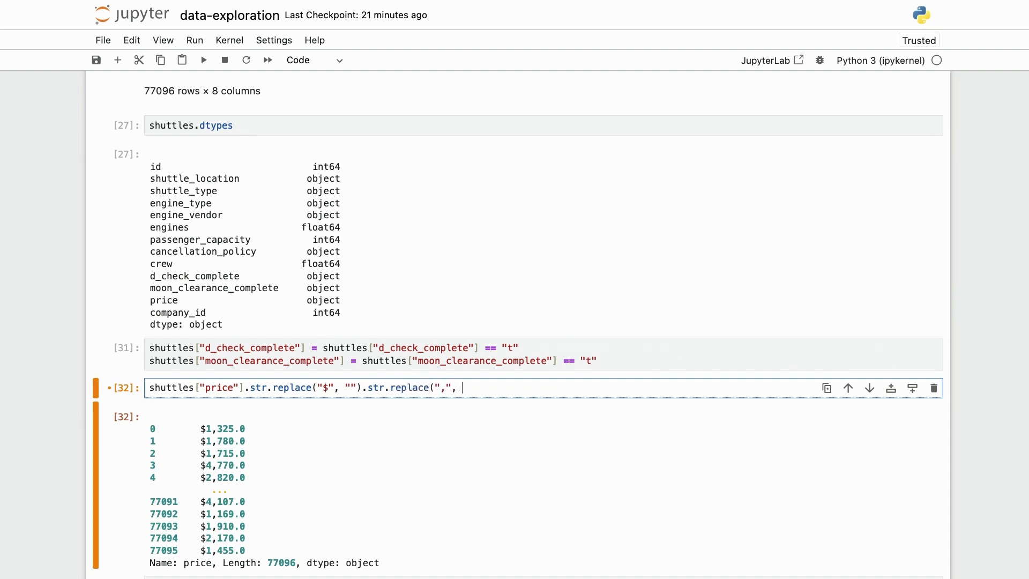
pyautogui.write('""")')
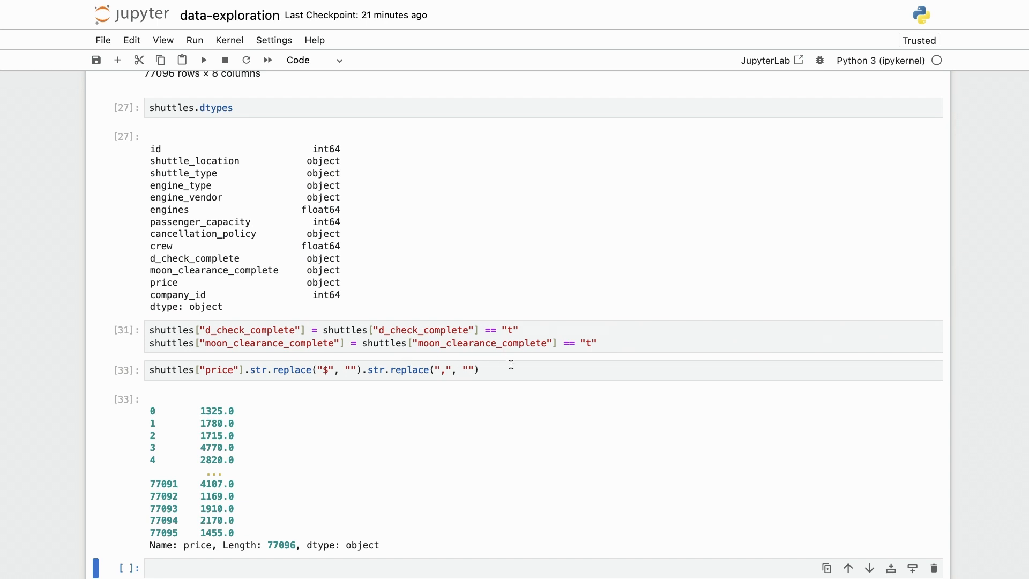
pyautogui.write('.astype(float')
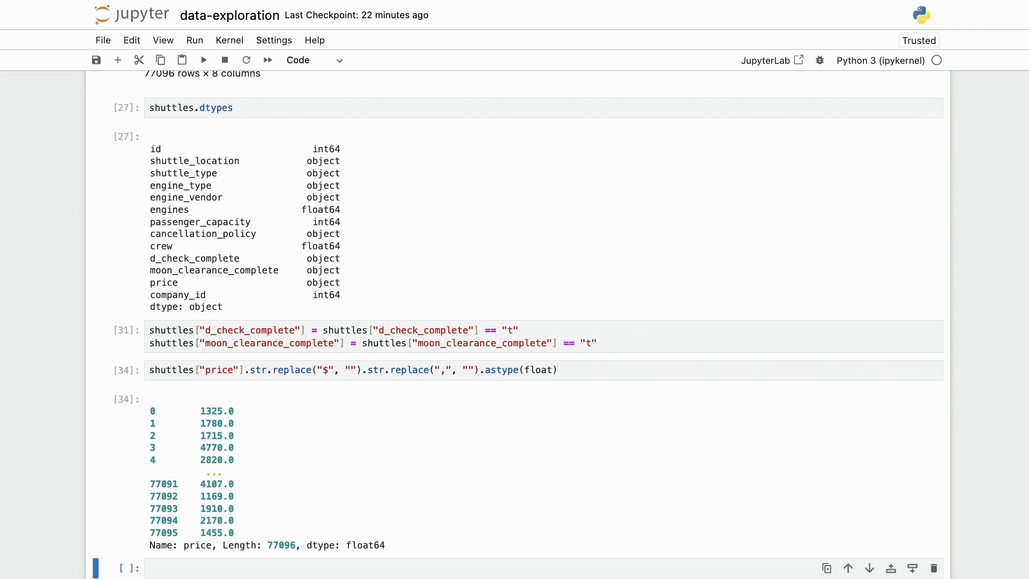
pyautogui.doubleClick(218, 369)
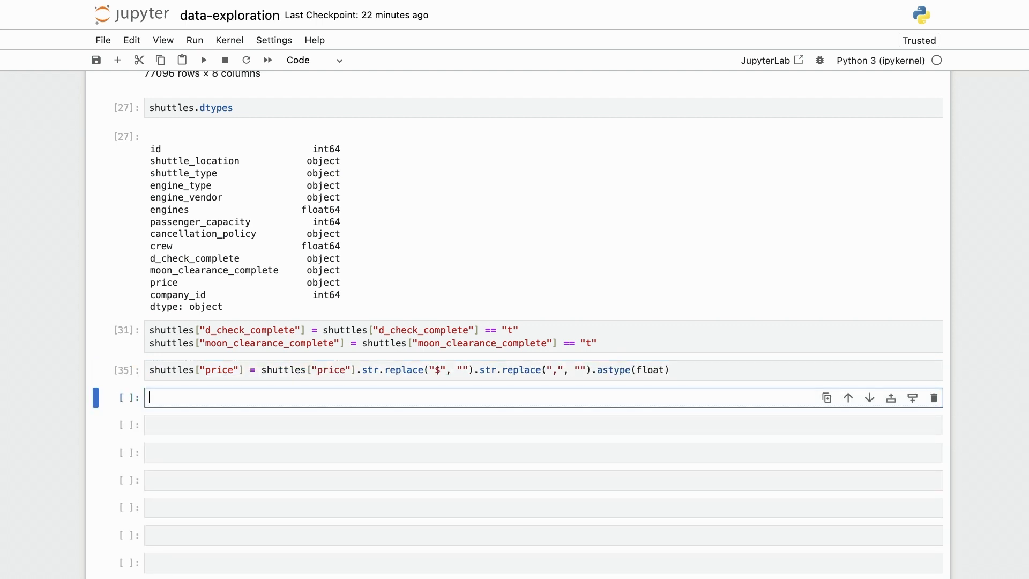
# Recheck shuttles.dtypes and highlight price, now float64, beside the two bool flag columns.
pyautogui.write('shuttles.dtypes')
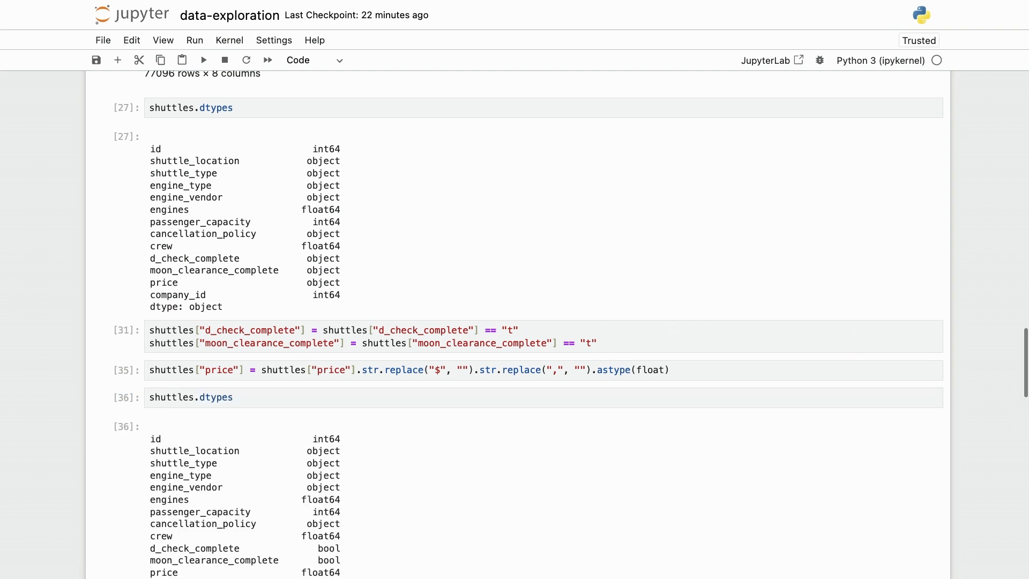
pyautogui.scroll(-3)
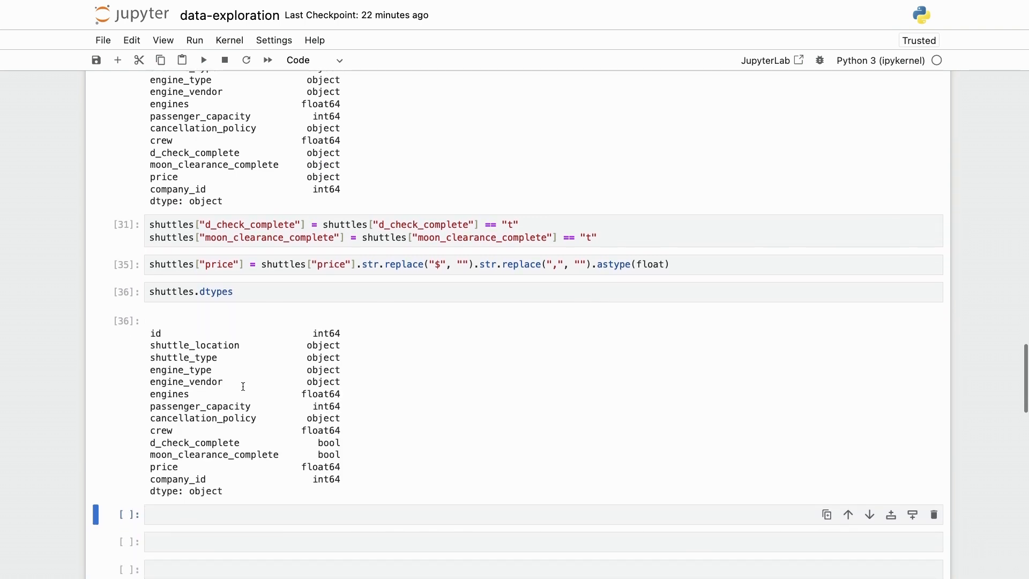
pyautogui.doubleClick(163, 466)
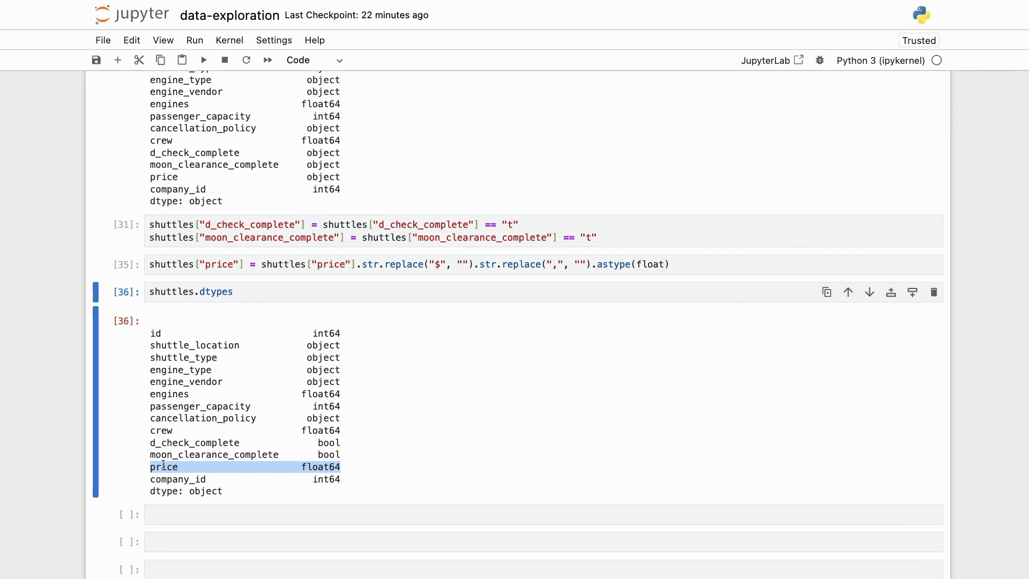